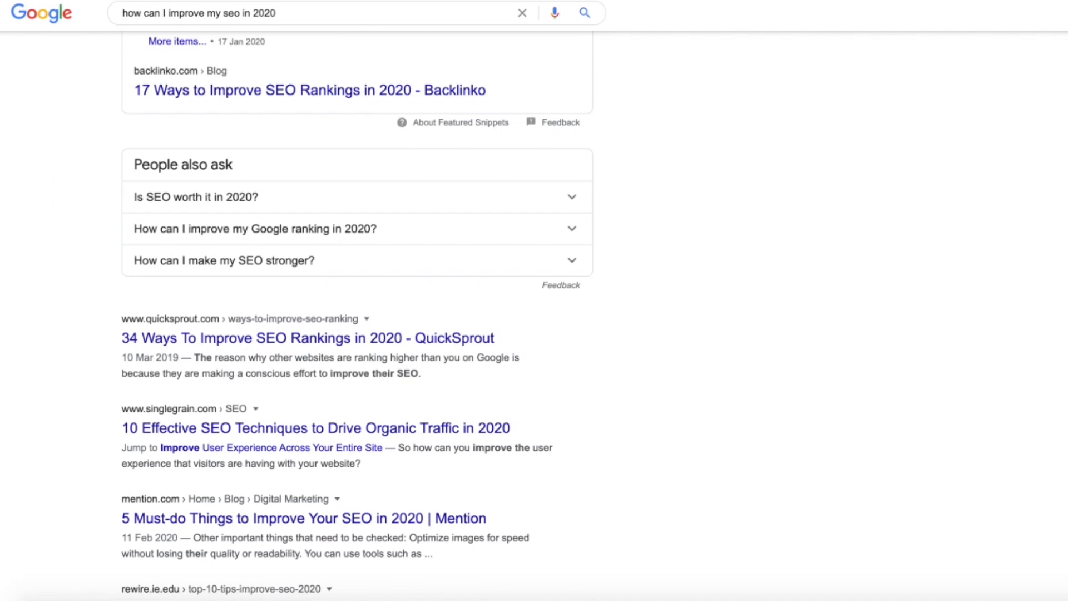
{"action": "mouse_move", "coordinate": [82, 220]}
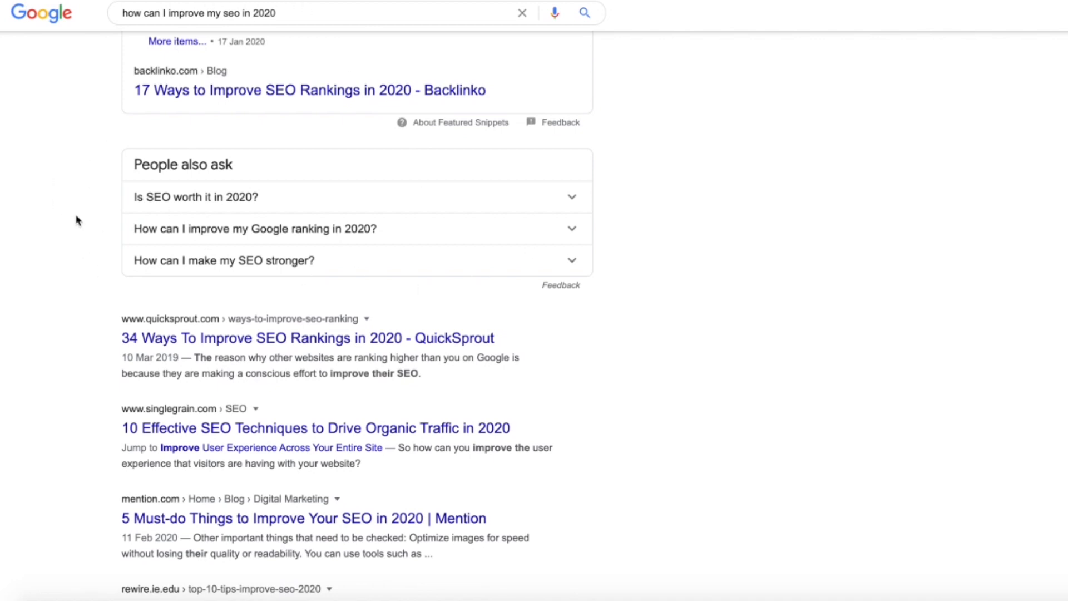
{"action": "mouse_move", "coordinate": [549, 206]}
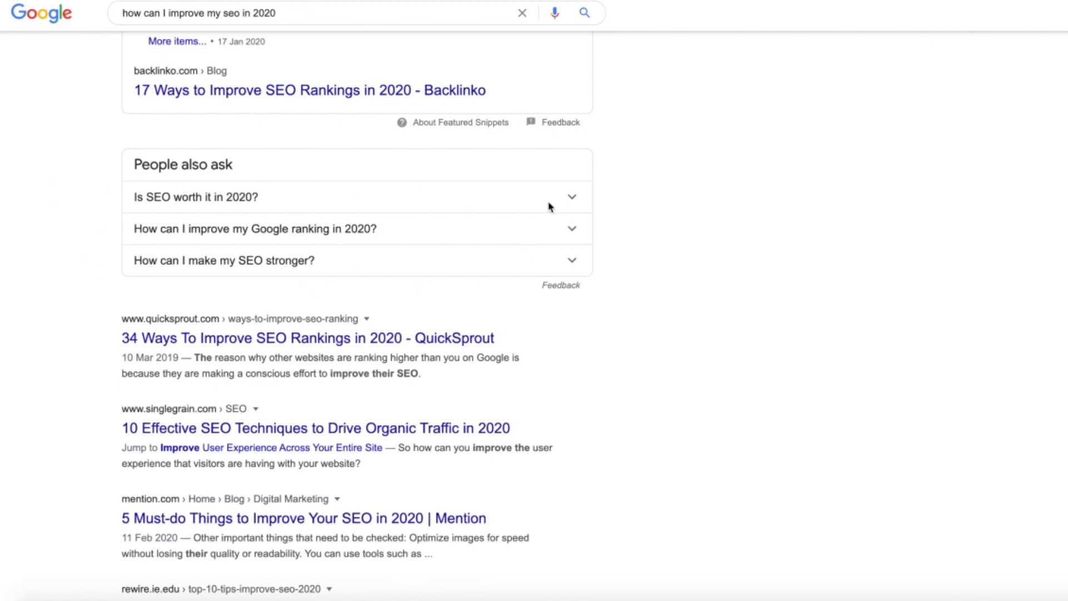
{"action": "mouse_move", "coordinate": [44, 168]}
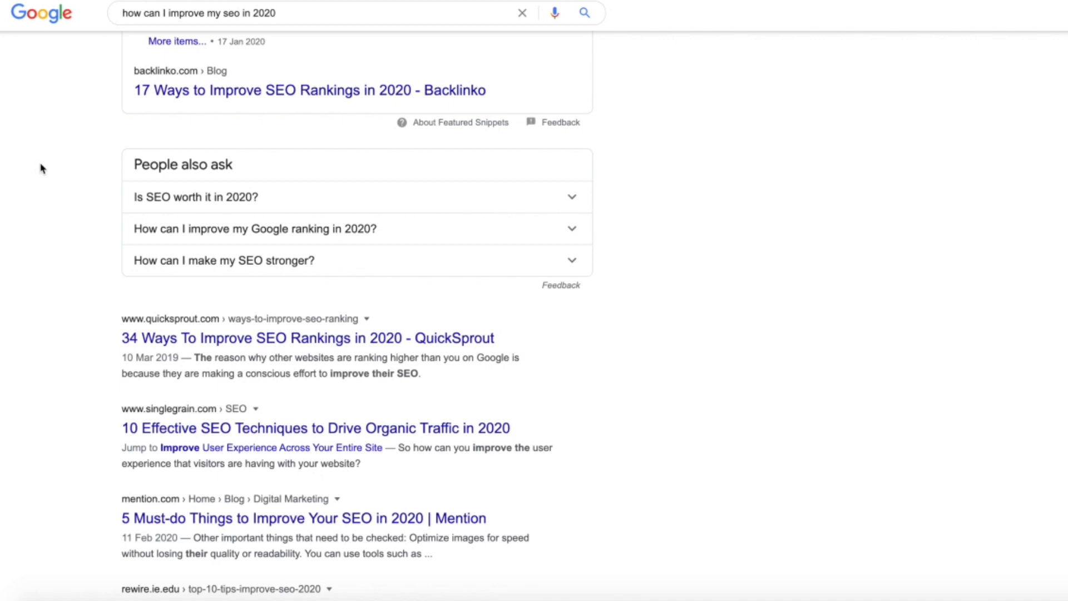
{"action": "mouse_move", "coordinate": [65, 202]}
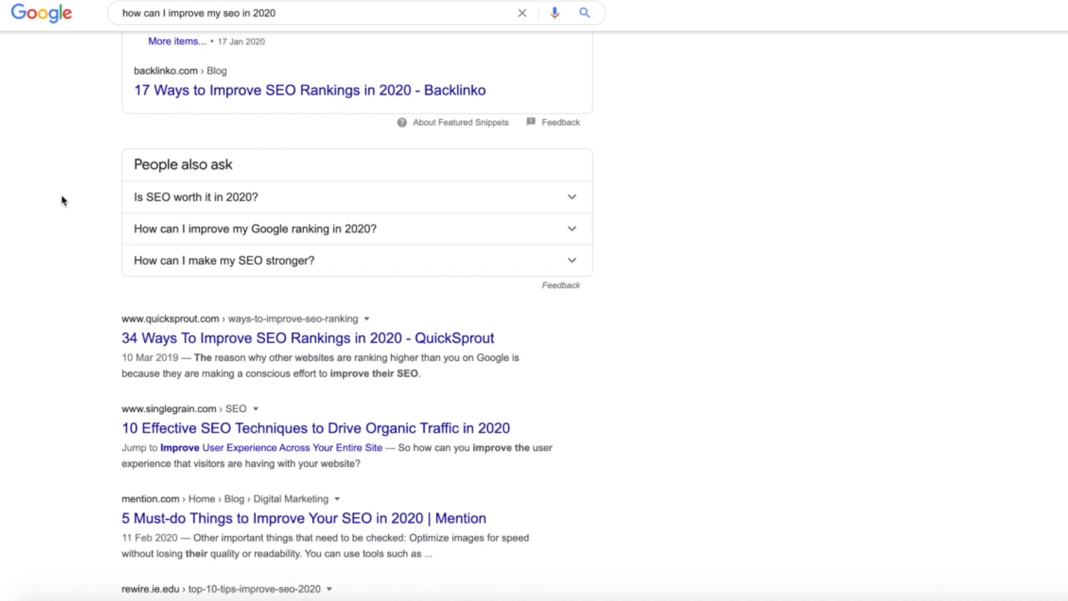
Expand and collapse 'Is SEO worth it in 2020?', then expand 'How can I improve my Google ranking in 2020?' so eight questions load
{"action": "left_click", "coordinate": [194, 197]}
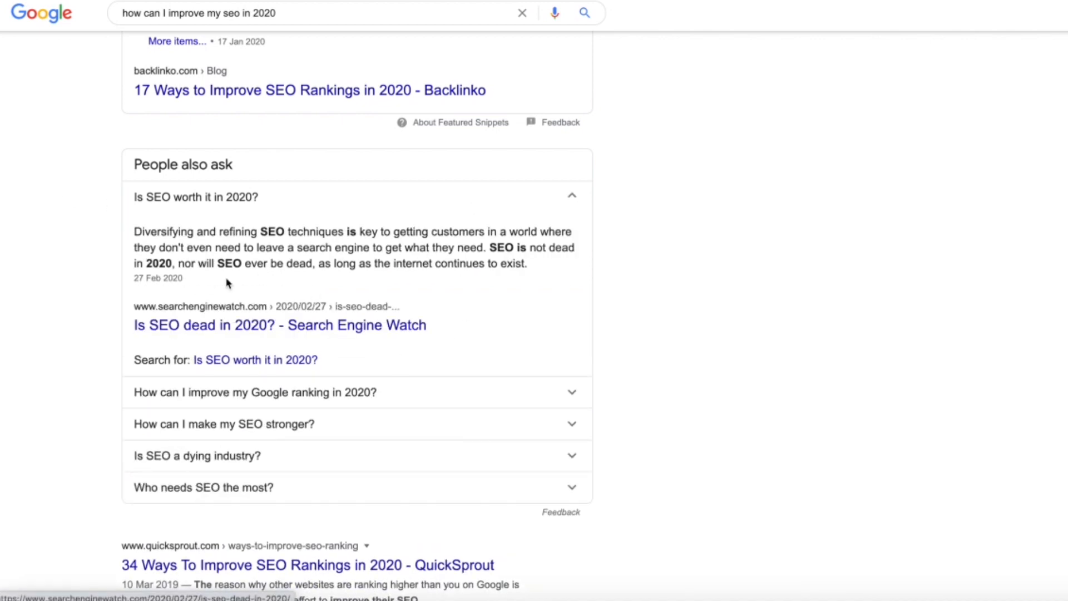
{"action": "mouse_move", "coordinate": [151, 314]}
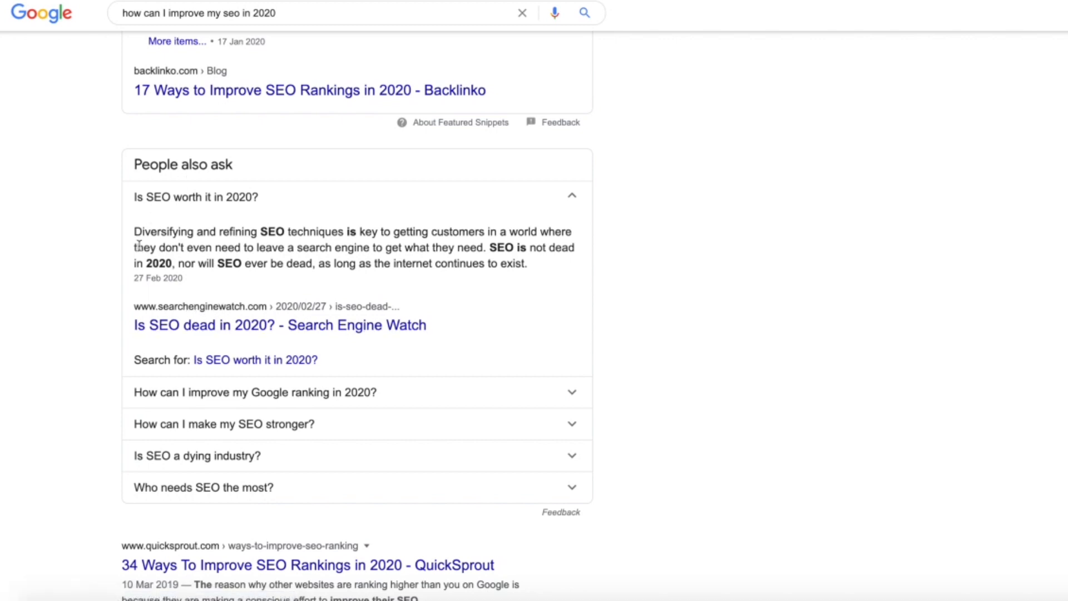
{"action": "mouse_move", "coordinate": [158, 232]}
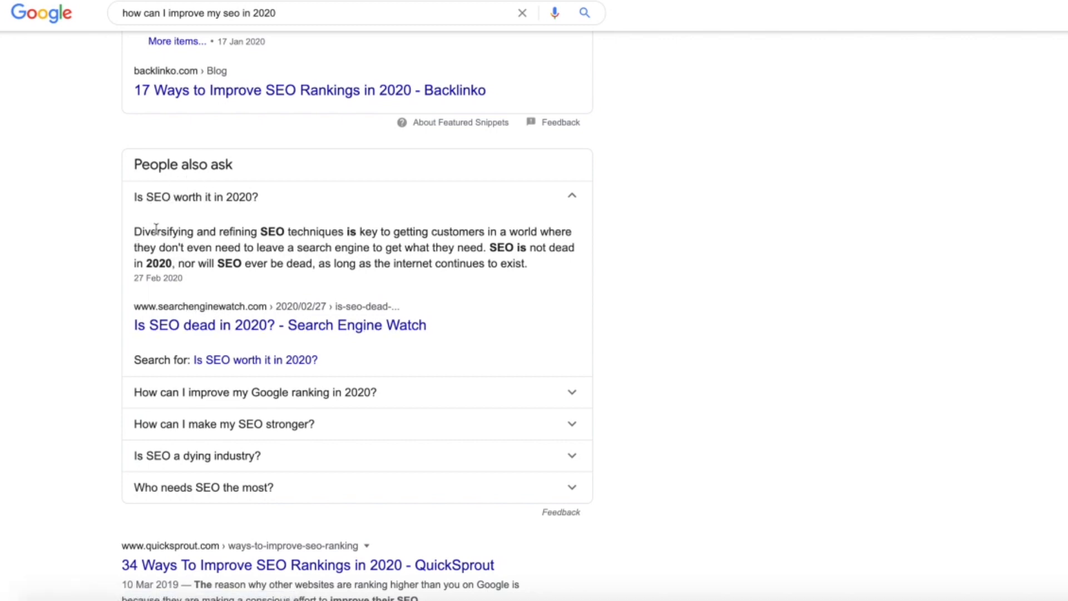
{"action": "left_click_drag", "start_coordinate": [134, 232], "coordinate": [527, 278]}
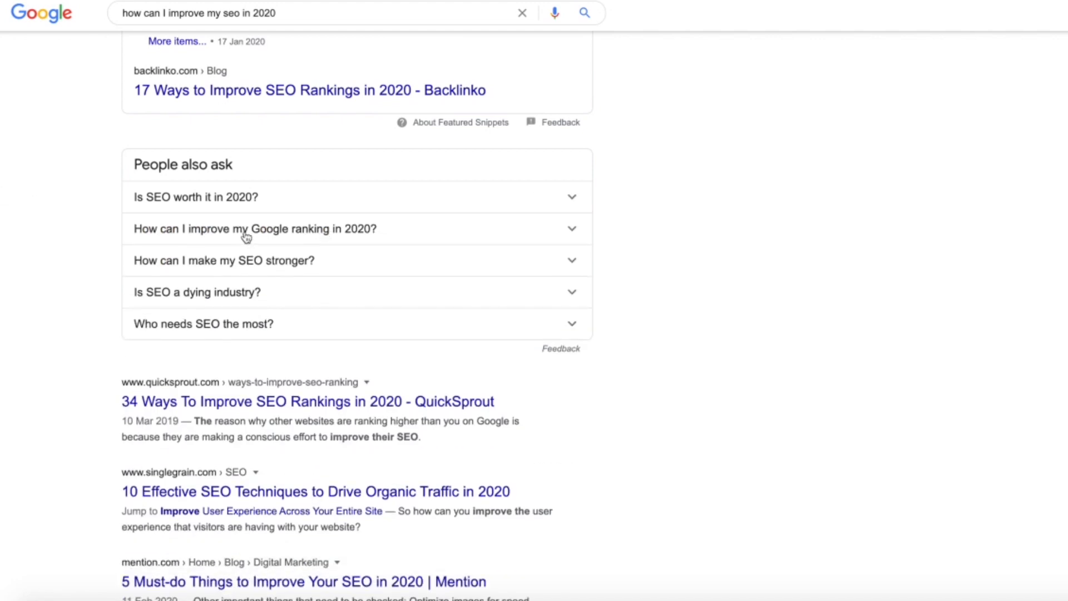
{"action": "left_click", "coordinate": [255, 229]}
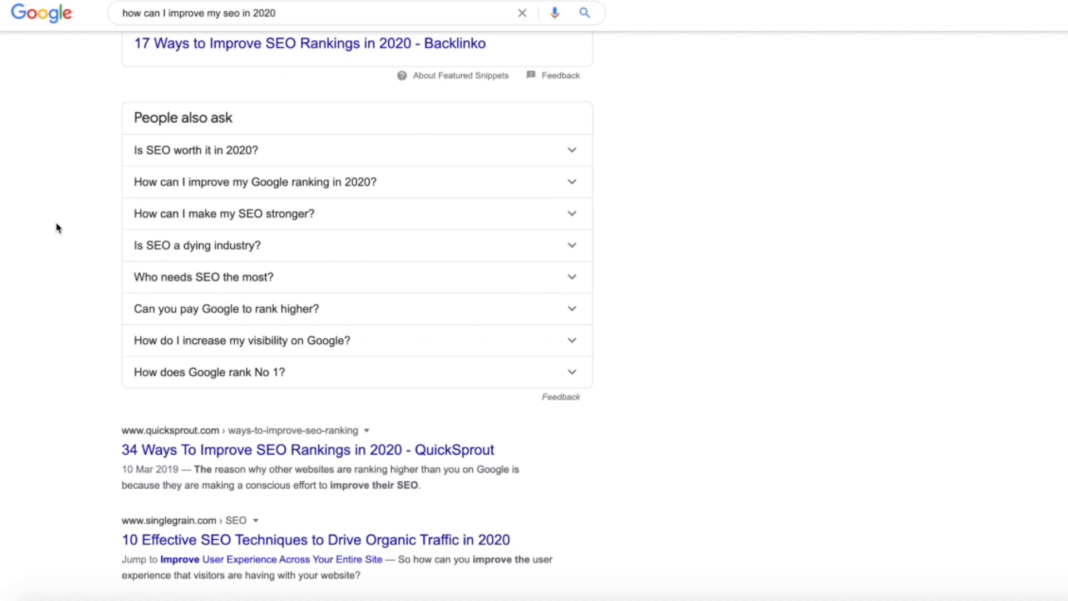
{"action": "mouse_move", "coordinate": [60, 236]}
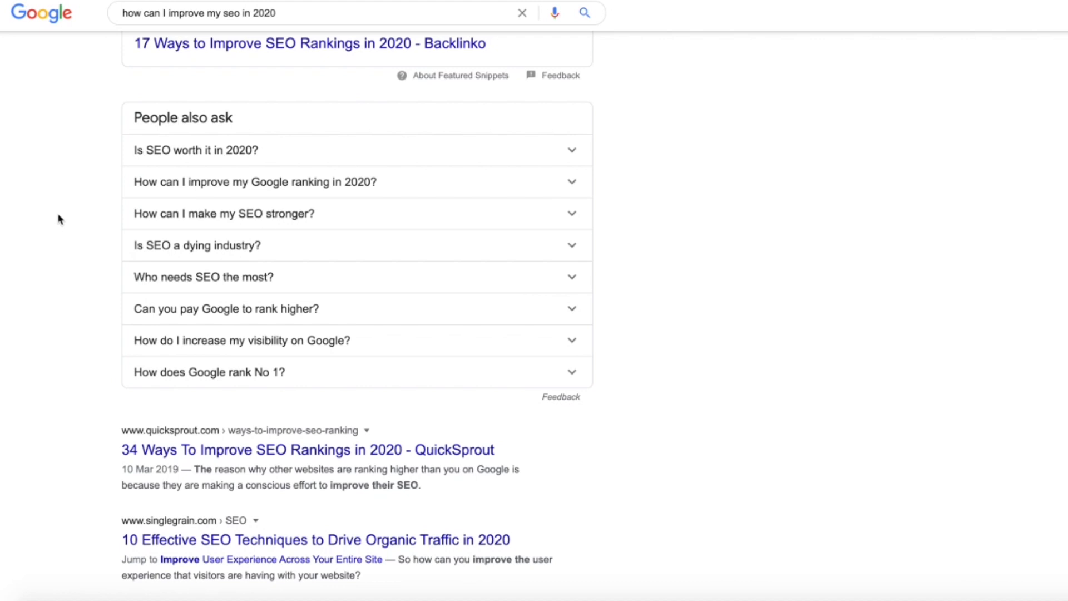
{"action": "mouse_move", "coordinate": [78, 225]}
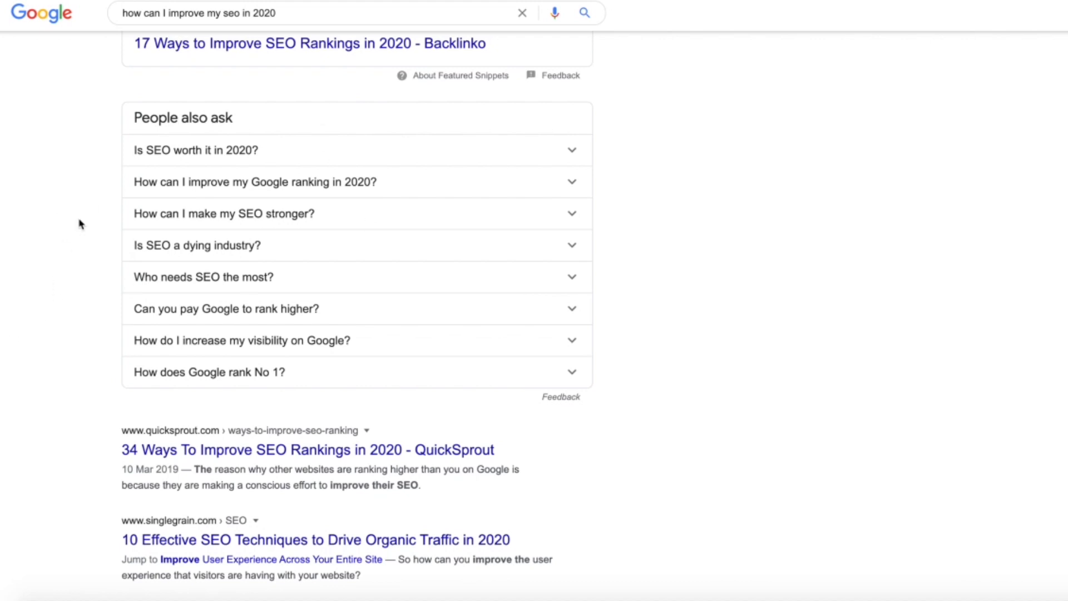
{"action": "mouse_move", "coordinate": [144, 164]}
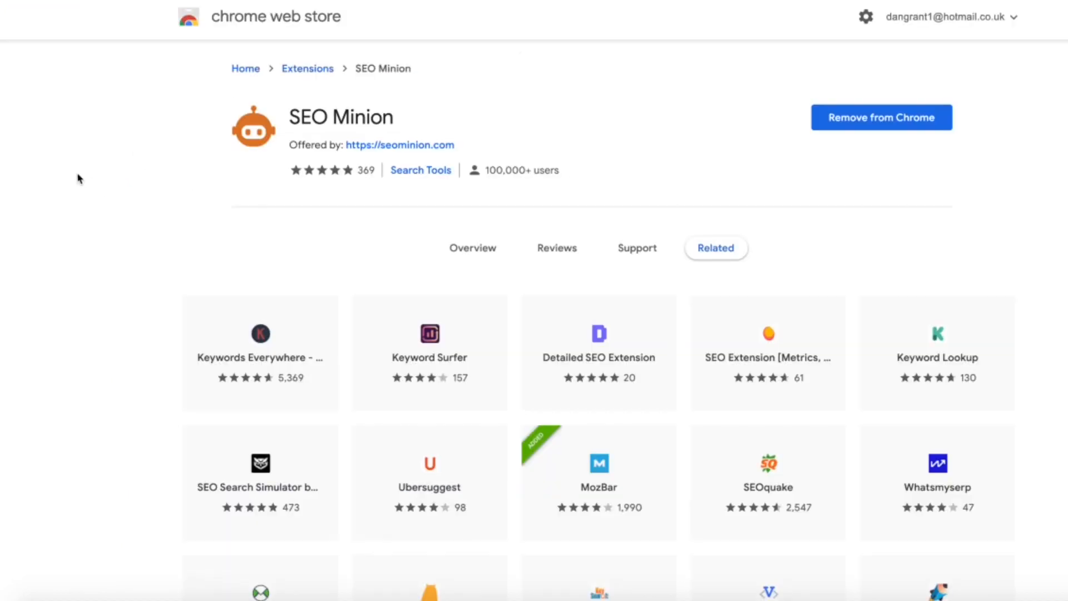
{"action": "mouse_move", "coordinate": [87, 151]}
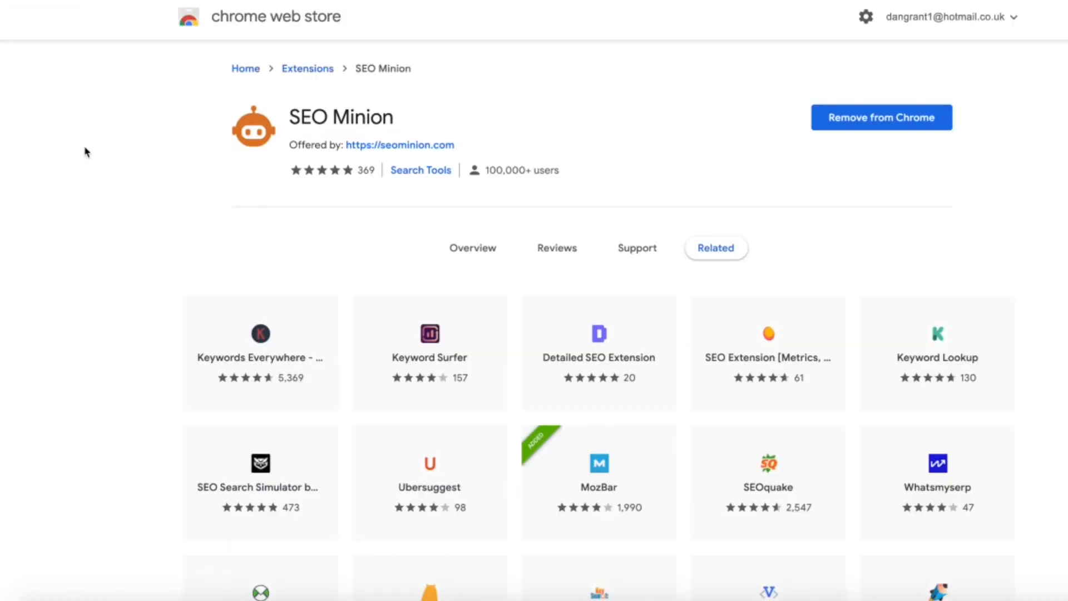
{"action": "mouse_move", "coordinate": [498, 124]}
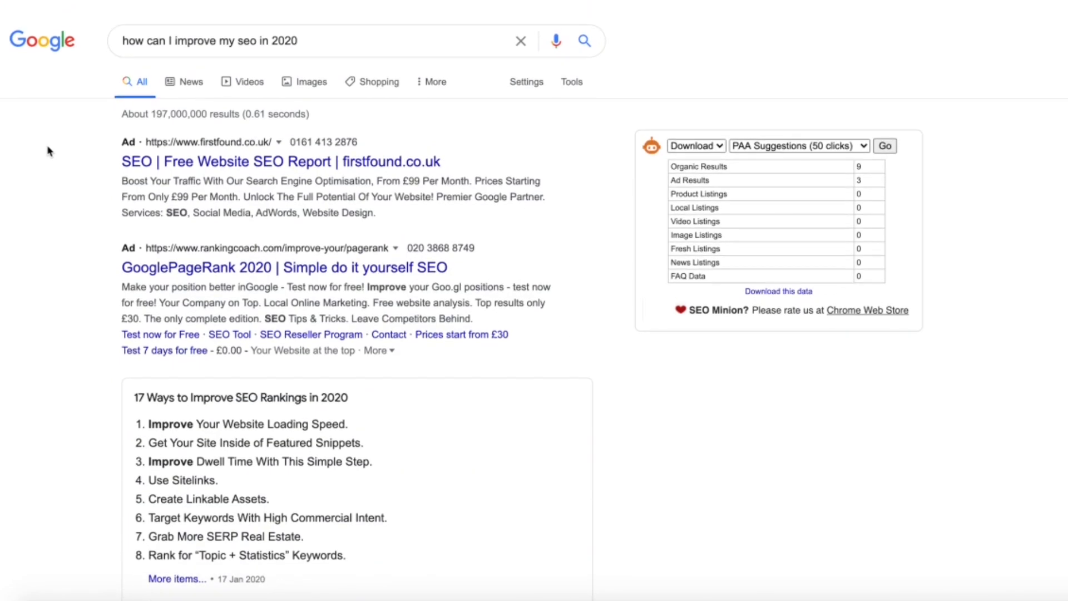
{"action": "scroll", "scroll_direction": "down", "scroll_amount": 3}
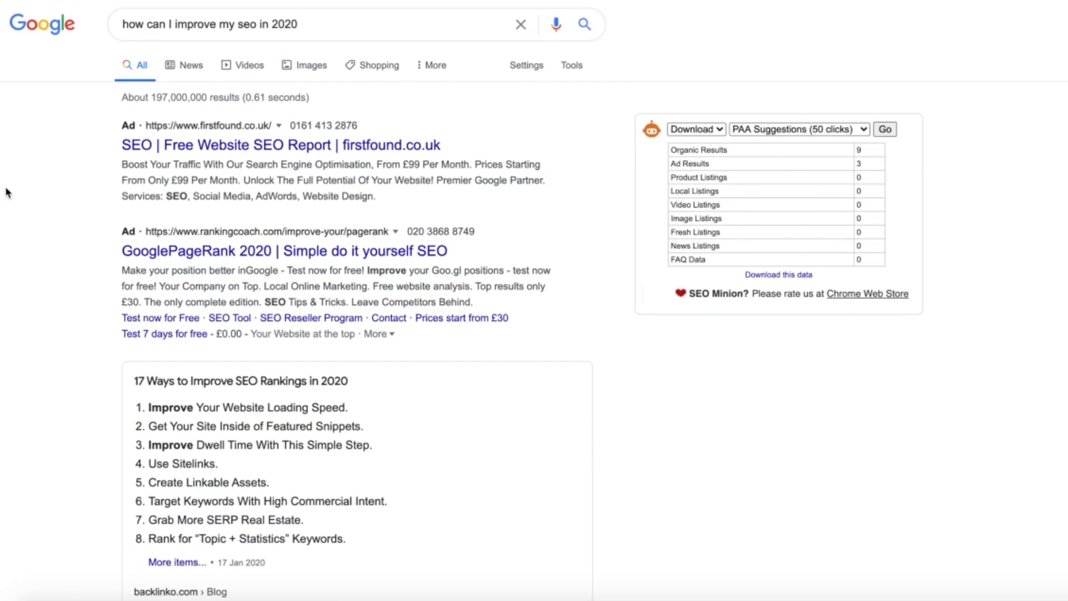
{"action": "scroll", "scroll_direction": "down", "scroll_amount": 3}
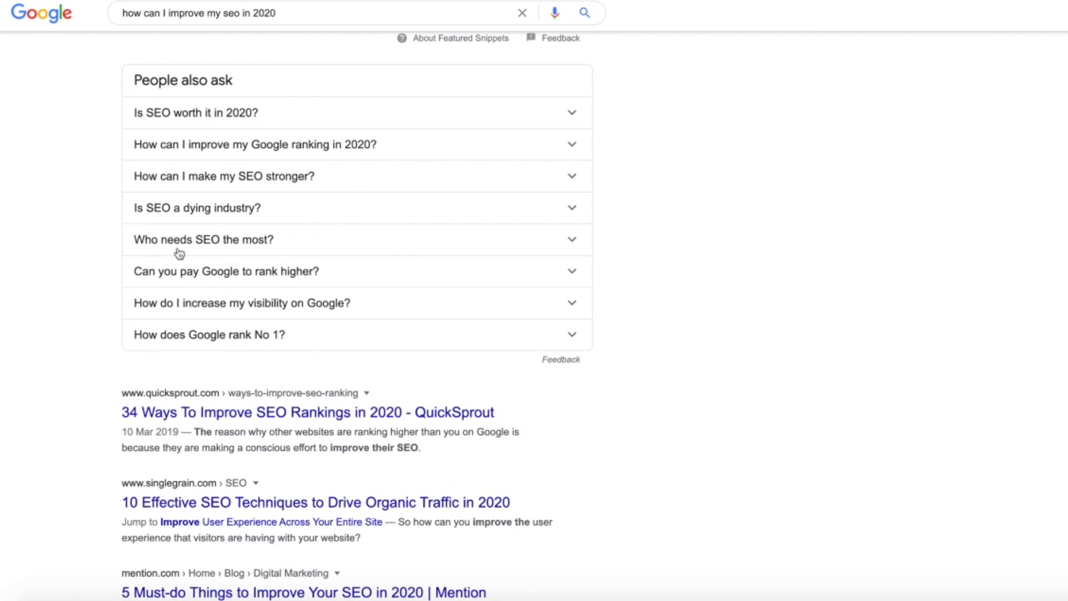
{"action": "mouse_move", "coordinate": [73, 151]}
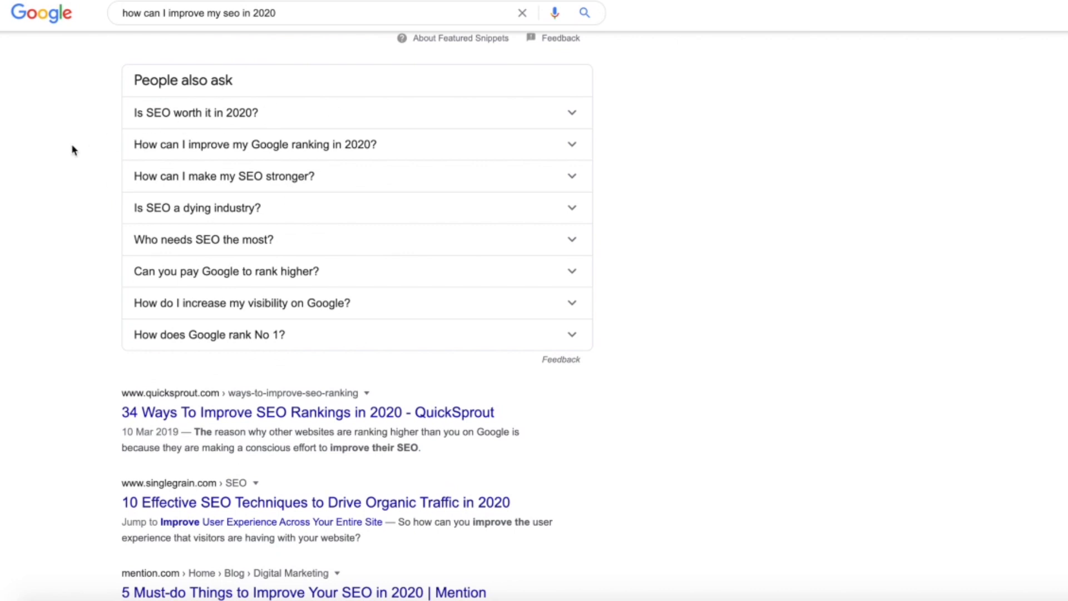
{"action": "mouse_move", "coordinate": [333, 144]}
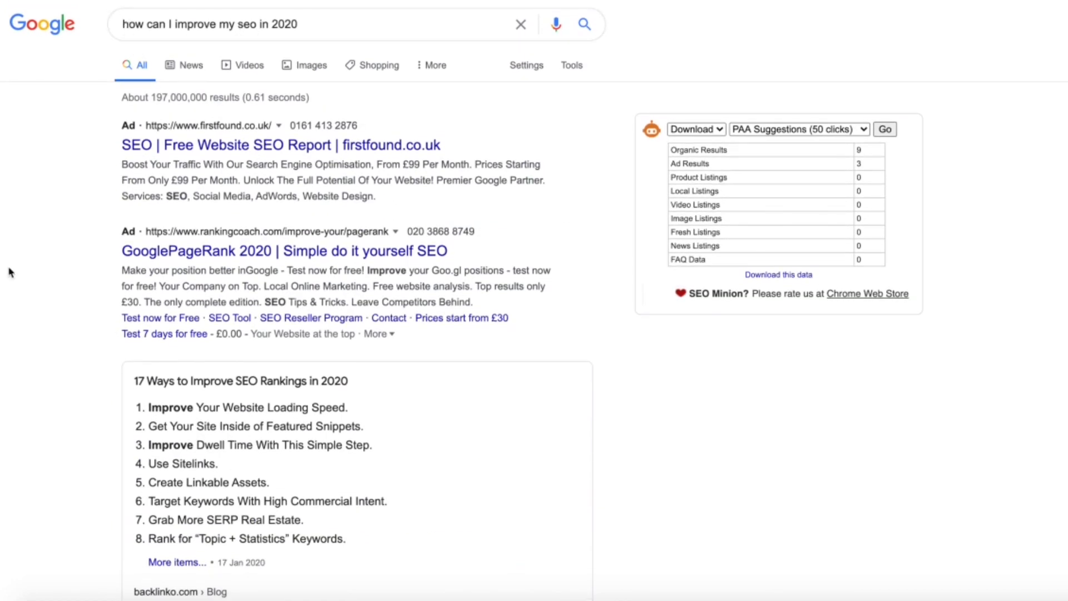
{"action": "scroll", "scroll_direction": "down", "scroll_amount": 3}
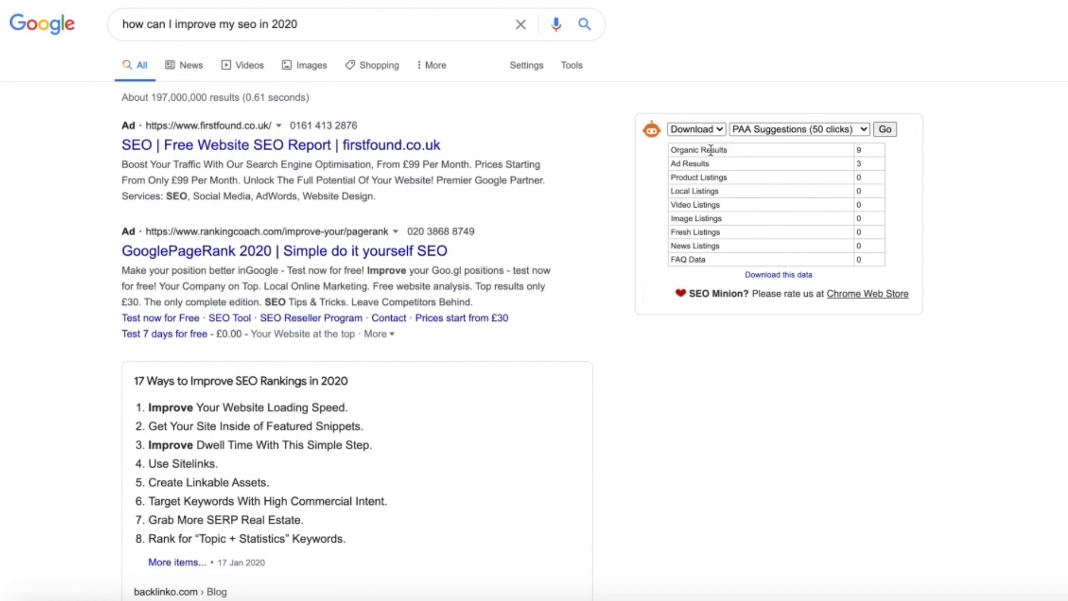
{"action": "left_click", "coordinate": [798, 129]}
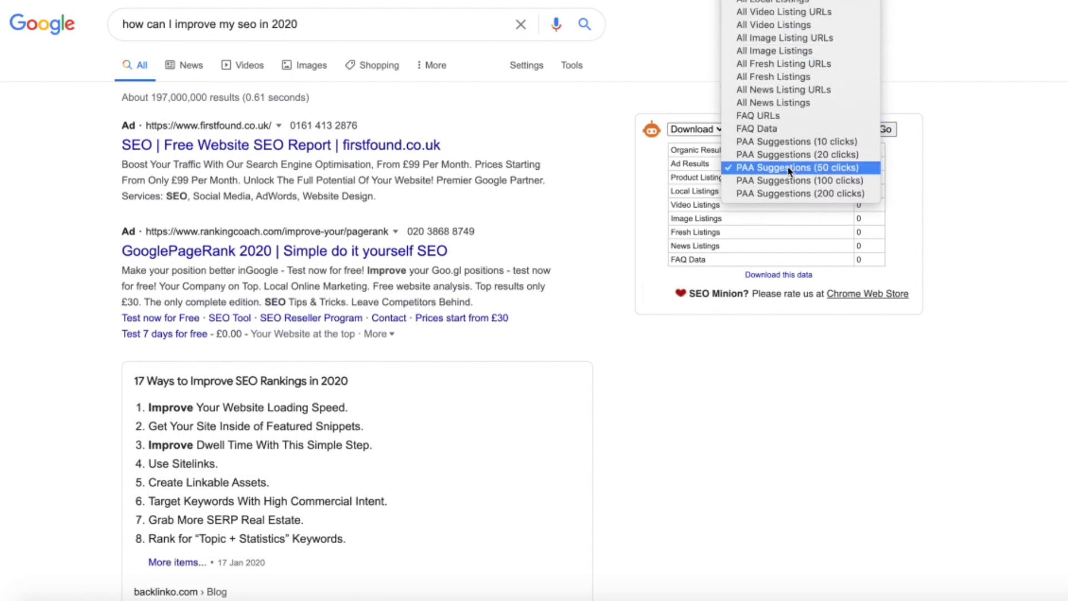
{"action": "mouse_move", "coordinate": [790, 142]}
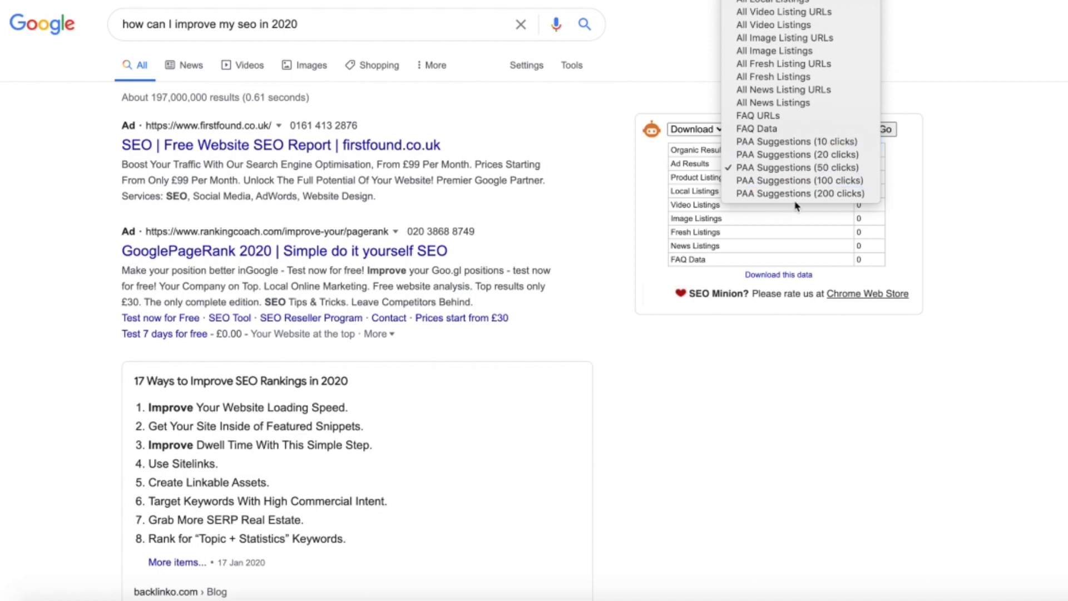
{"action": "mouse_move", "coordinate": [798, 194]}
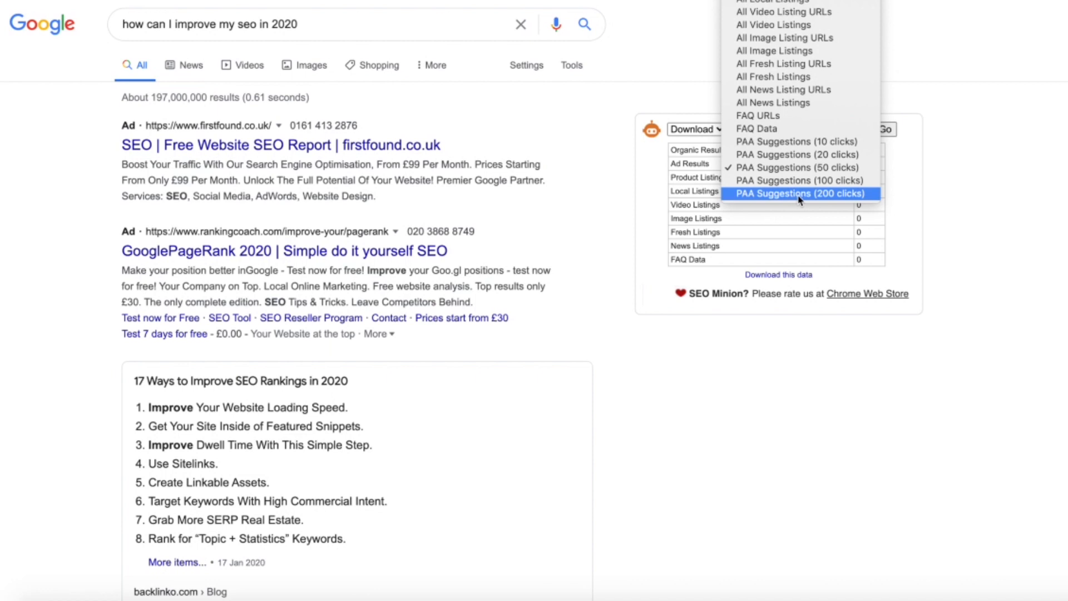
{"action": "mouse_move", "coordinate": [800, 172]}
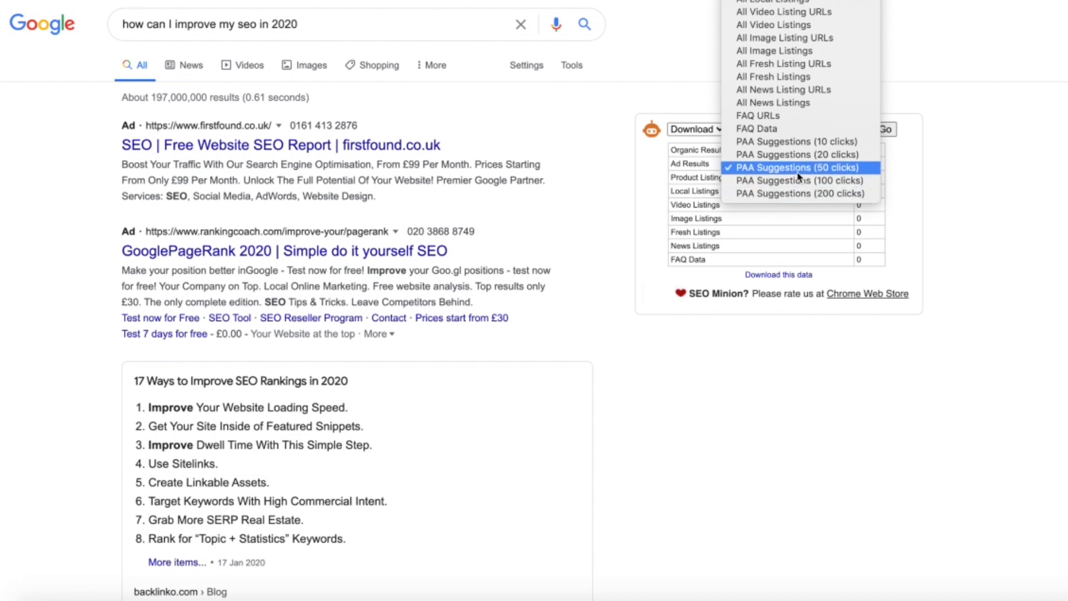
{"action": "left_click", "coordinate": [799, 166]}
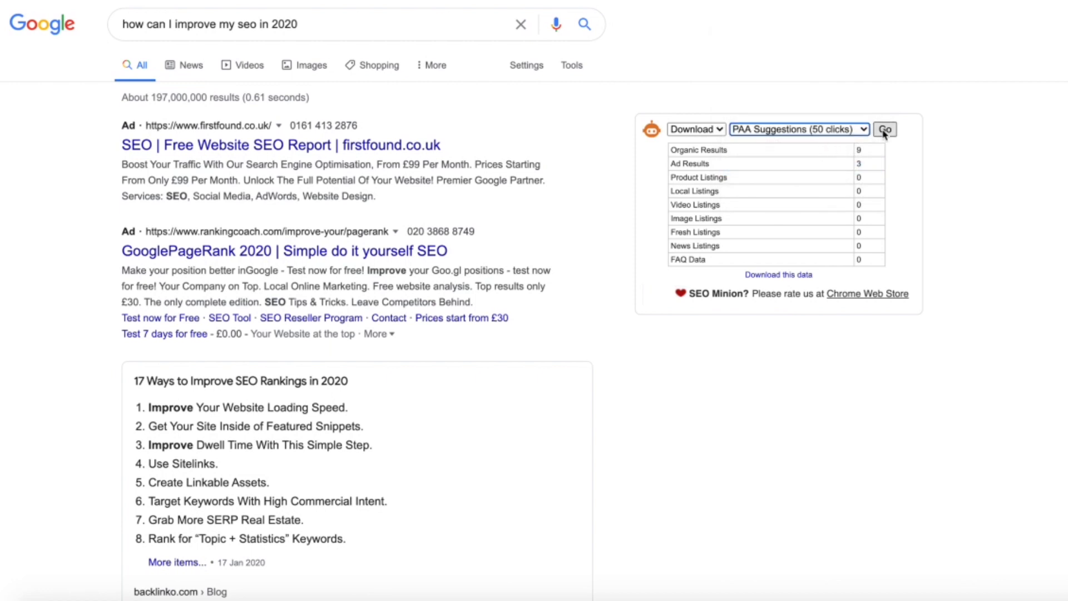
Set SEO Minion's PAA Suggestions to download as a file and start collecting the questions
{"action": "left_click", "coordinate": [695, 129]}
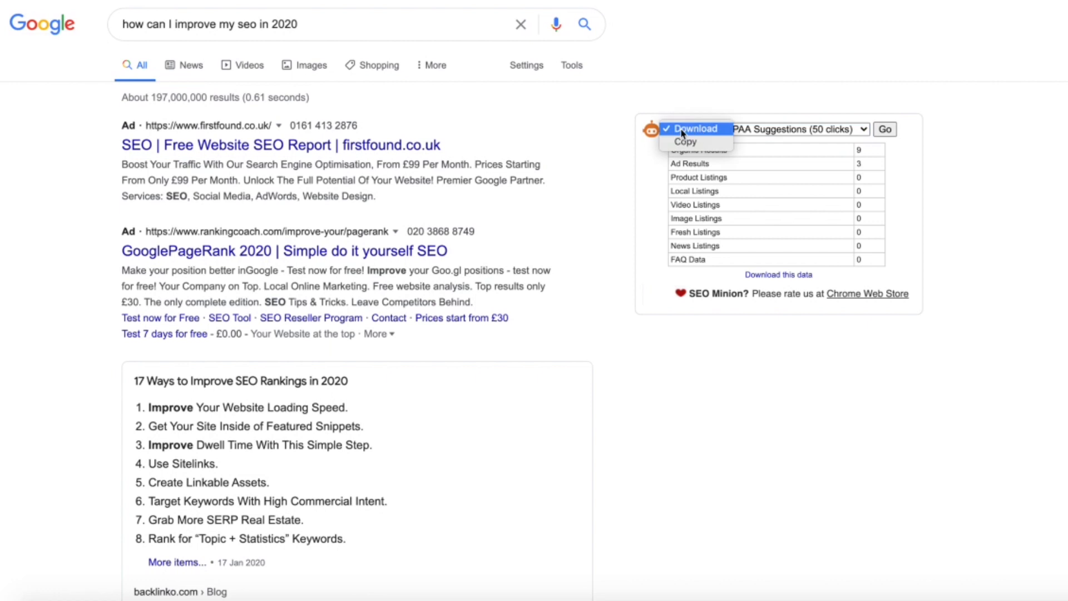
{"action": "left_click", "coordinate": [694, 129]}
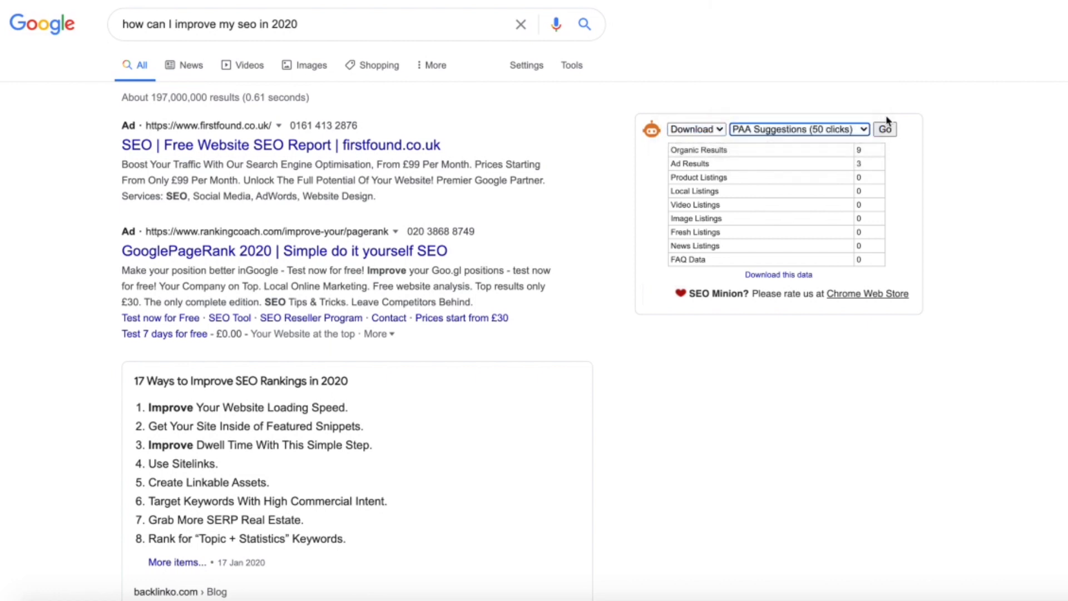
{"action": "left_click", "coordinate": [885, 129]}
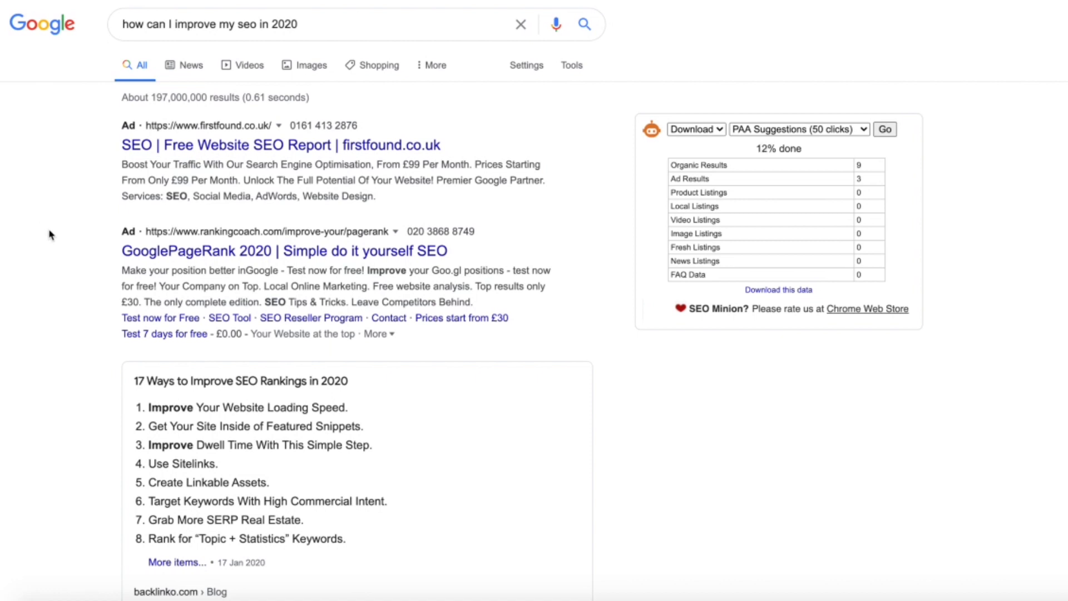
{"action": "mouse_move", "coordinate": [60, 209]}
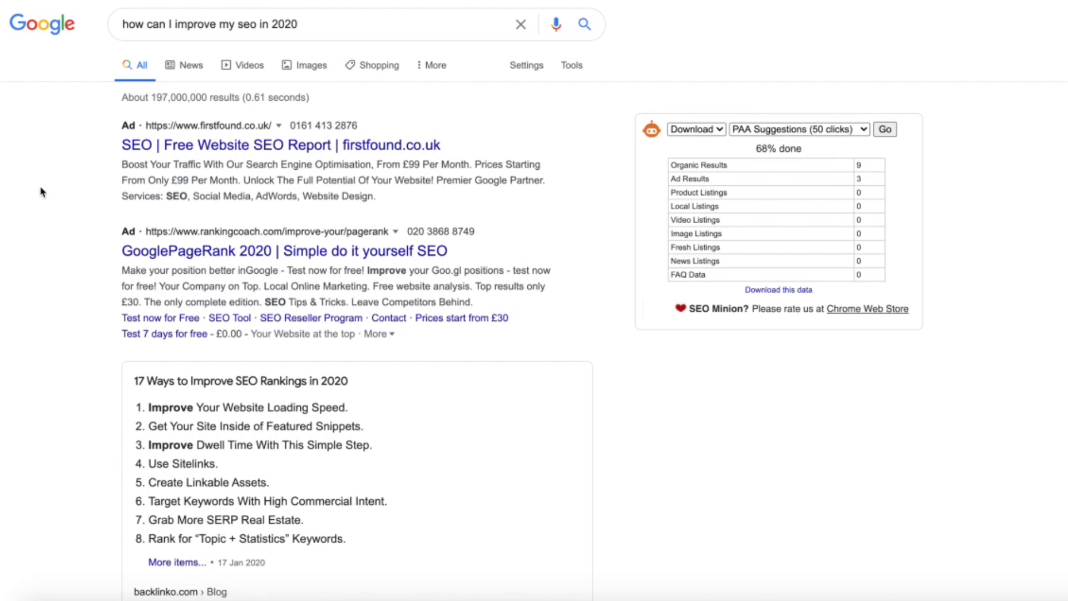
{"action": "mouse_move", "coordinate": [62, 194]}
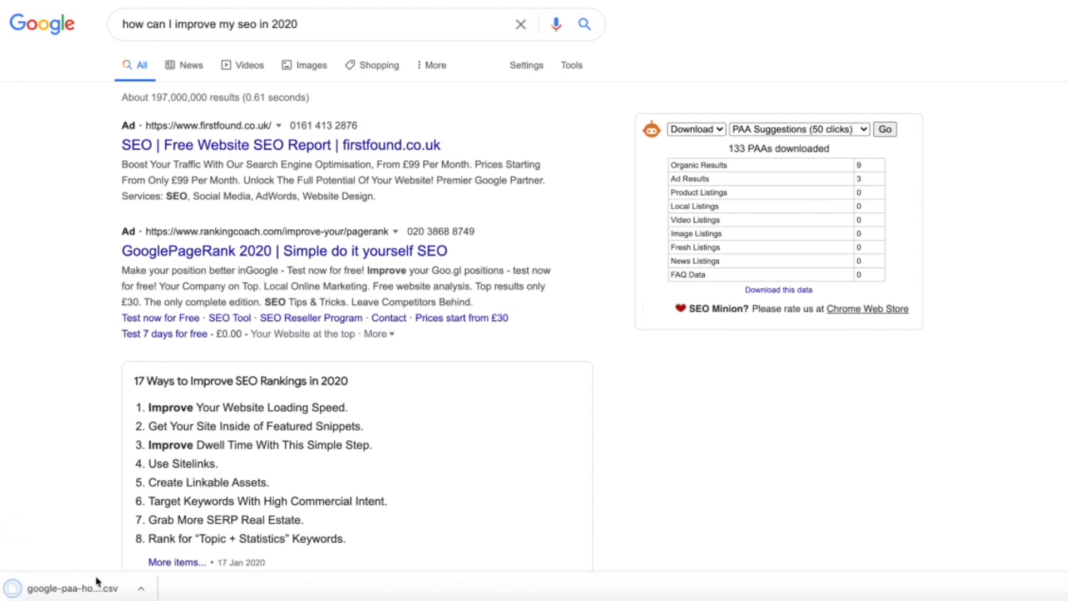
View the downloaded 133 PAA questions and answers CSV as a Numbers table
{"action": "left_click", "coordinate": [61, 587]}
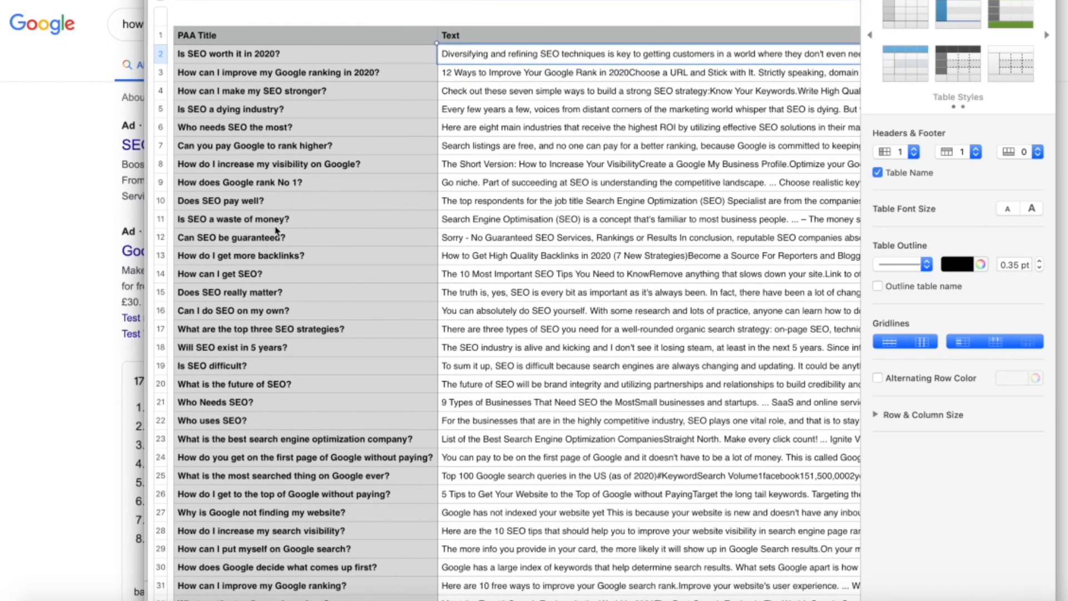
{"action": "scroll", "scroll_direction": "down", "scroll_amount": 3}
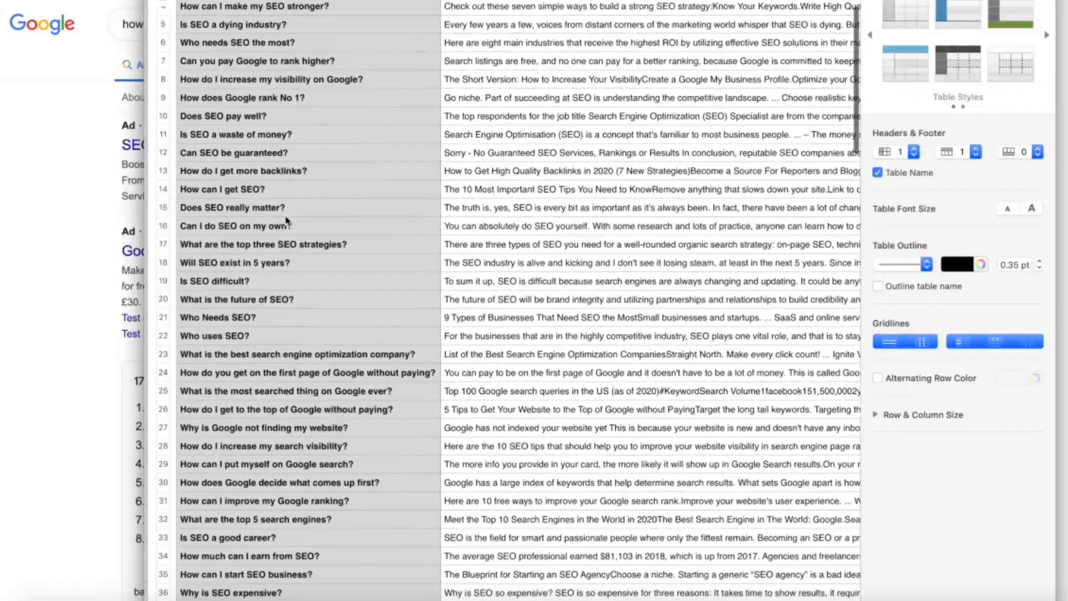
{"action": "scroll", "scroll_direction": "down", "scroll_amount": 3}
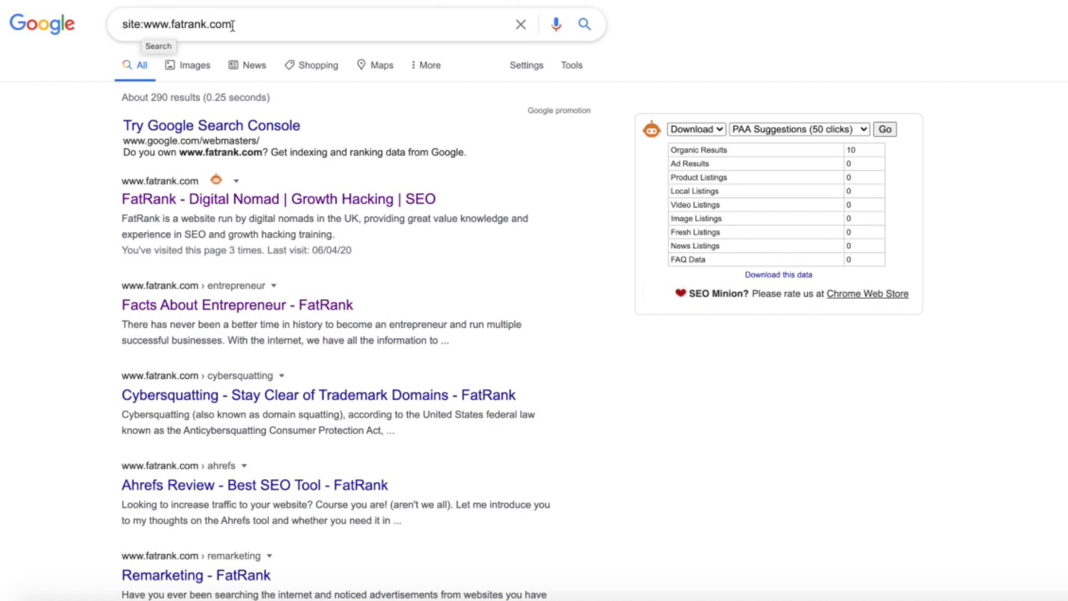
{"action": "type", "text": "how can I improve my seo in 2020"}
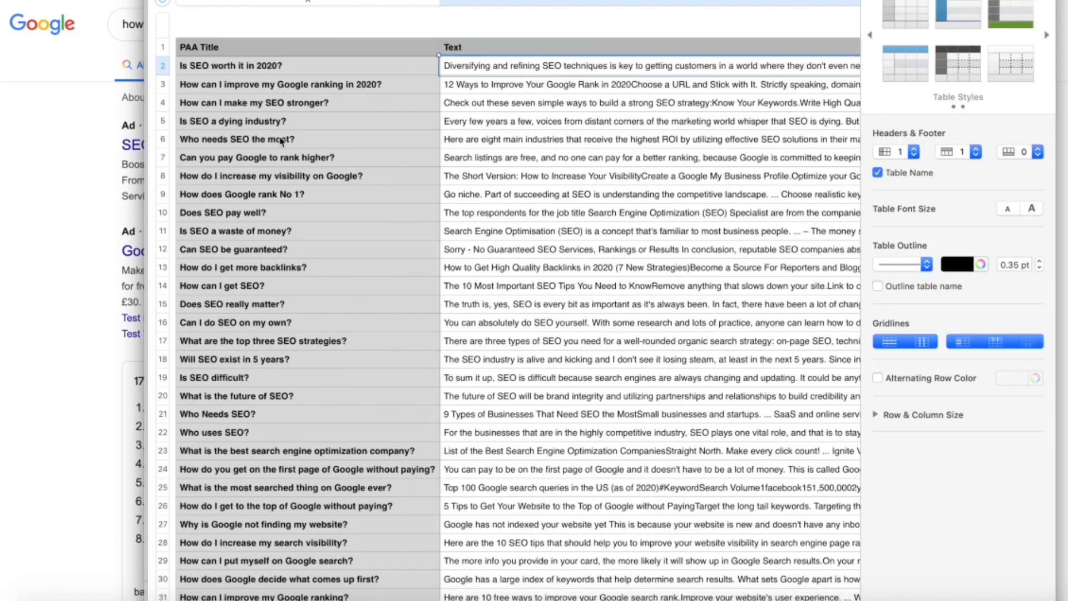
{"action": "left_click", "coordinate": [232, 121]}
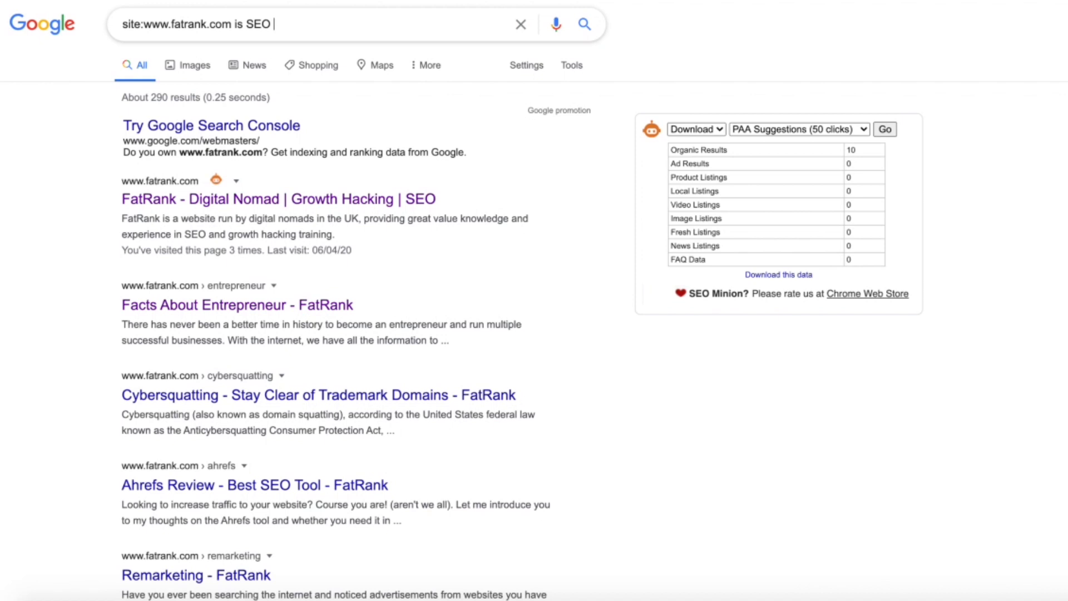
{"action": "type", "text": "a dying industry"}
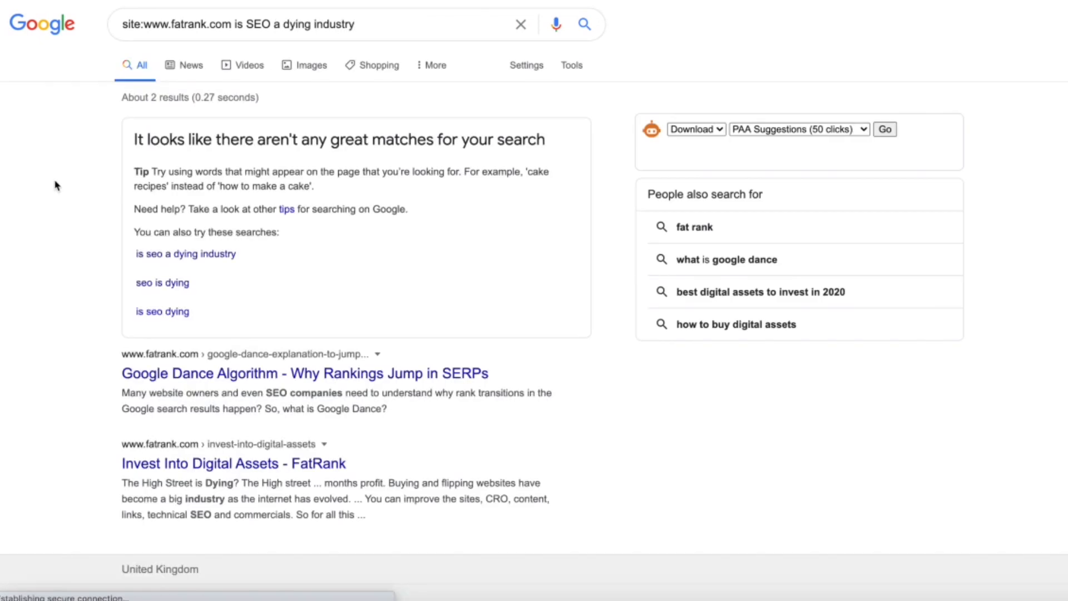
{"action": "left_click", "coordinate": [885, 129]}
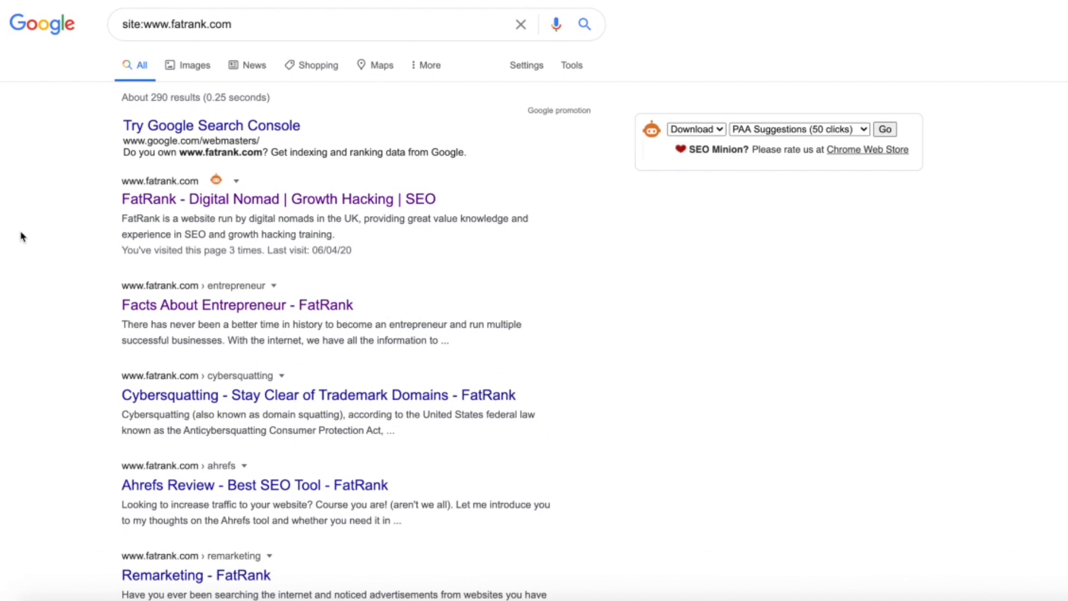
{"action": "left_click", "coordinate": [884, 129]}
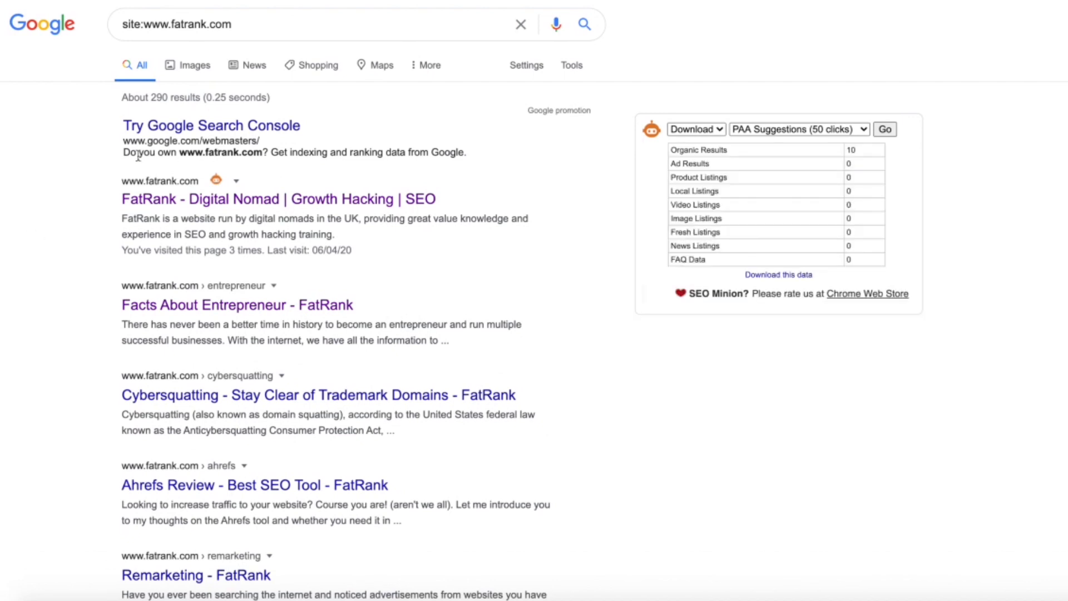
{"action": "mouse_move", "coordinate": [46, 267]}
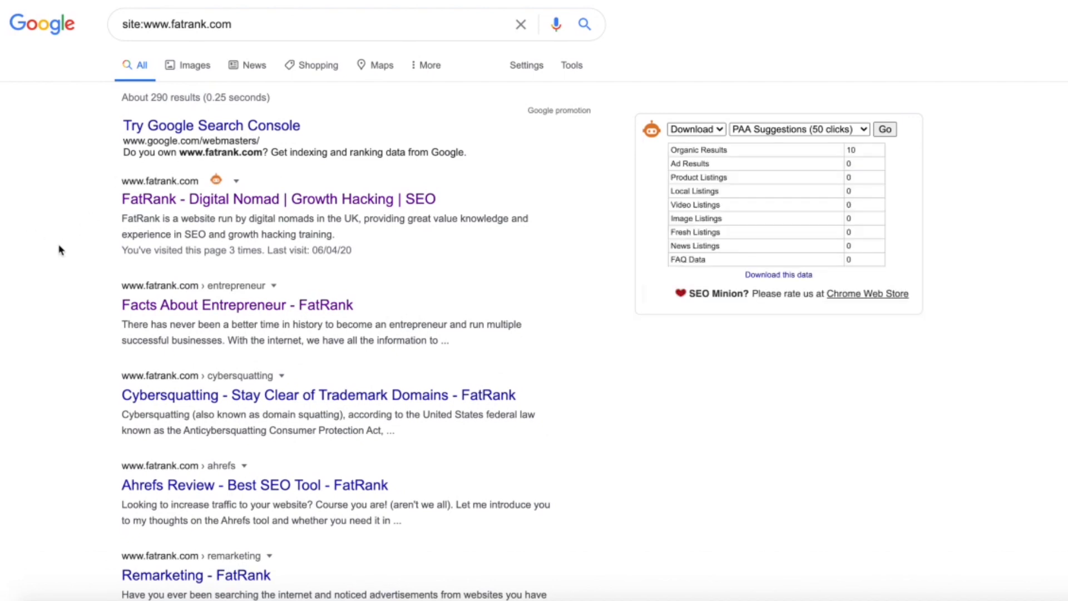
{"action": "mouse_move", "coordinate": [750, 568]}
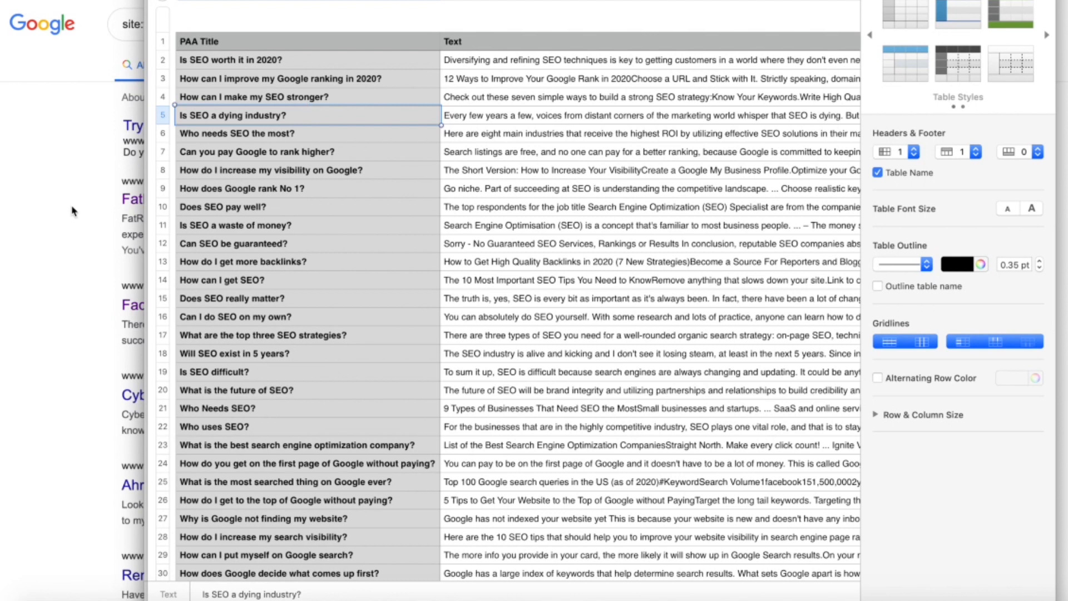
Scroll through the PAA Title column down to 'Is SEO a dying industry?'
{"action": "scroll", "scroll_direction": "down", "scroll_amount": 3}
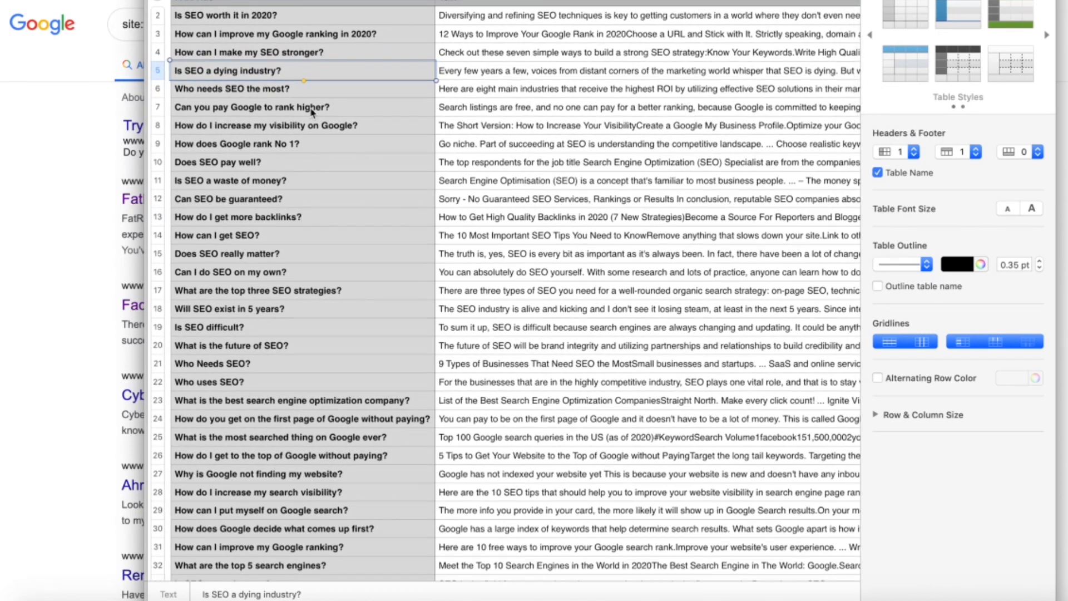
{"action": "scroll", "scroll_direction": "down", "scroll_amount": 3}
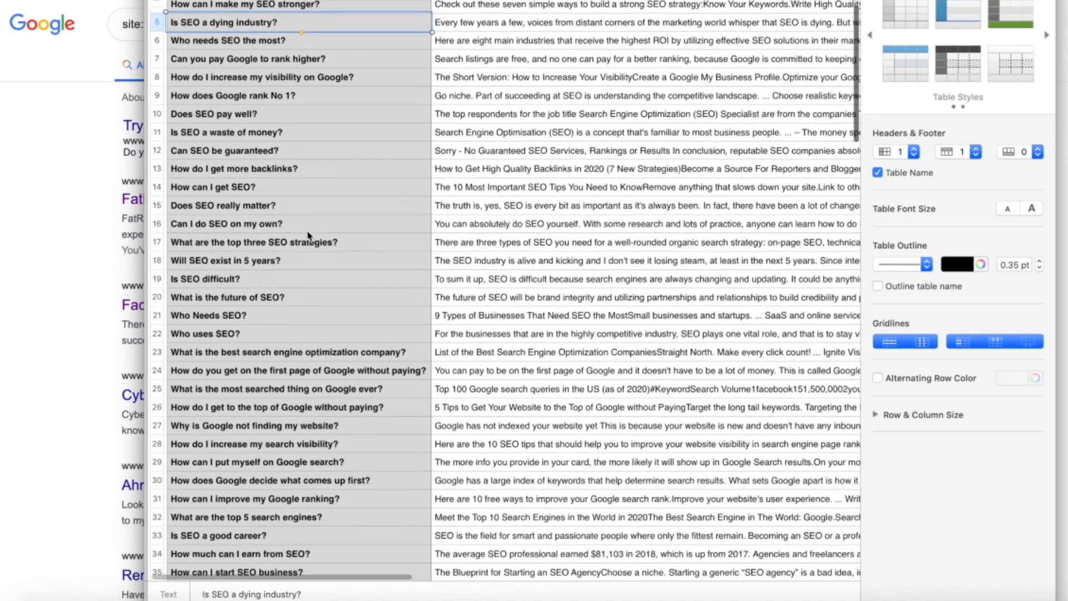
{"action": "scroll", "scroll_direction": "down", "scroll_amount": 3}
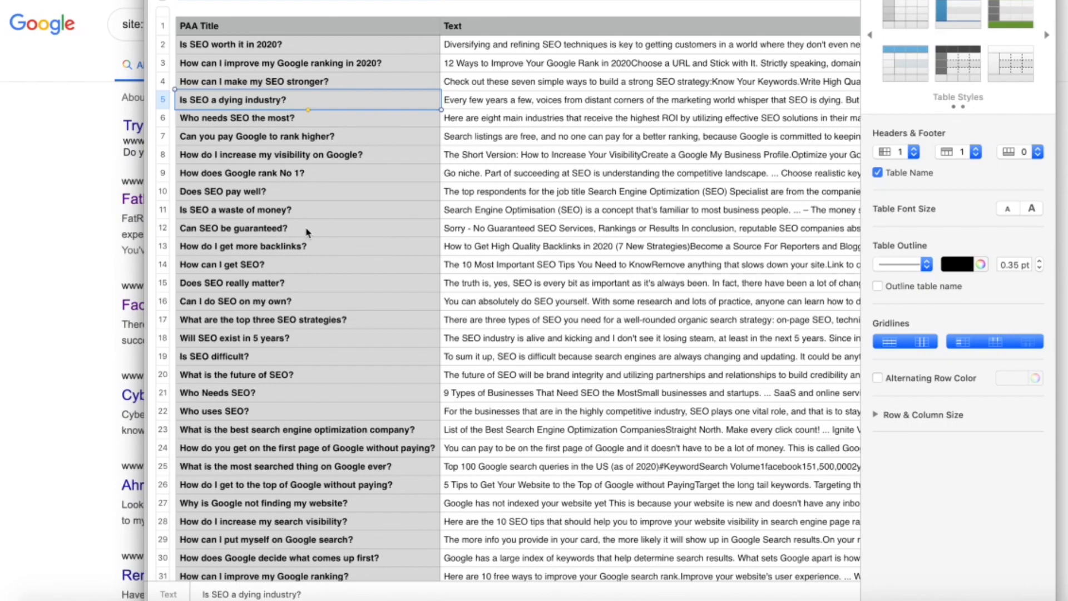
{"action": "scroll", "scroll_direction": "down", "scroll_amount": 3}
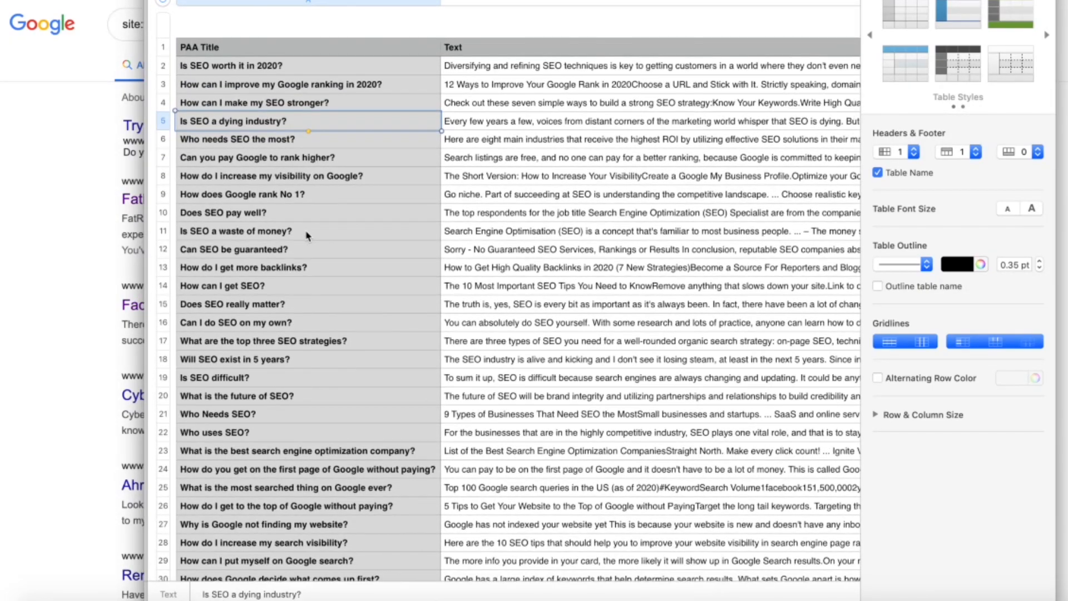
{"action": "scroll", "scroll_direction": "down", "scroll_amount": 3}
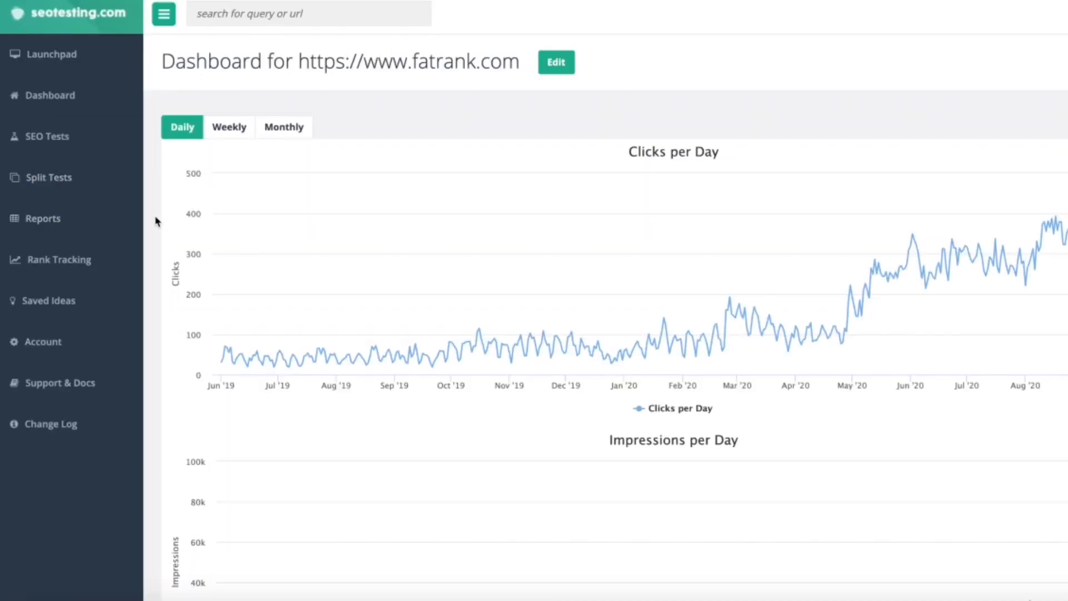
{"action": "mouse_move", "coordinate": [154, 222]}
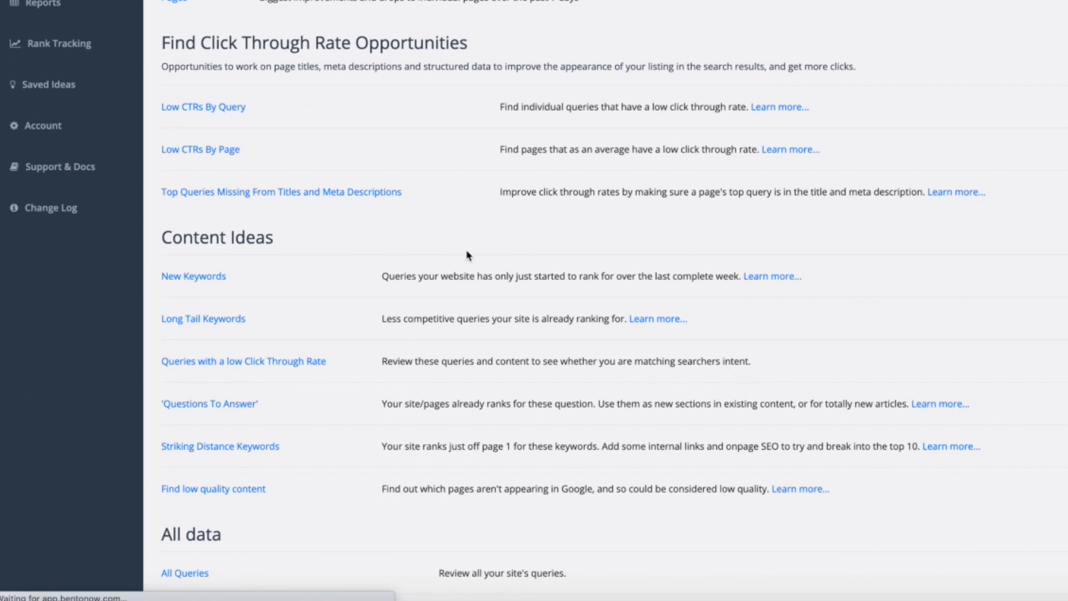
From Content Ideas, view the 'Questions To Answer' report listing fatrank.com's question queries with clicks and impressions
{"action": "scroll", "scroll_direction": "down", "scroll_amount": 3}
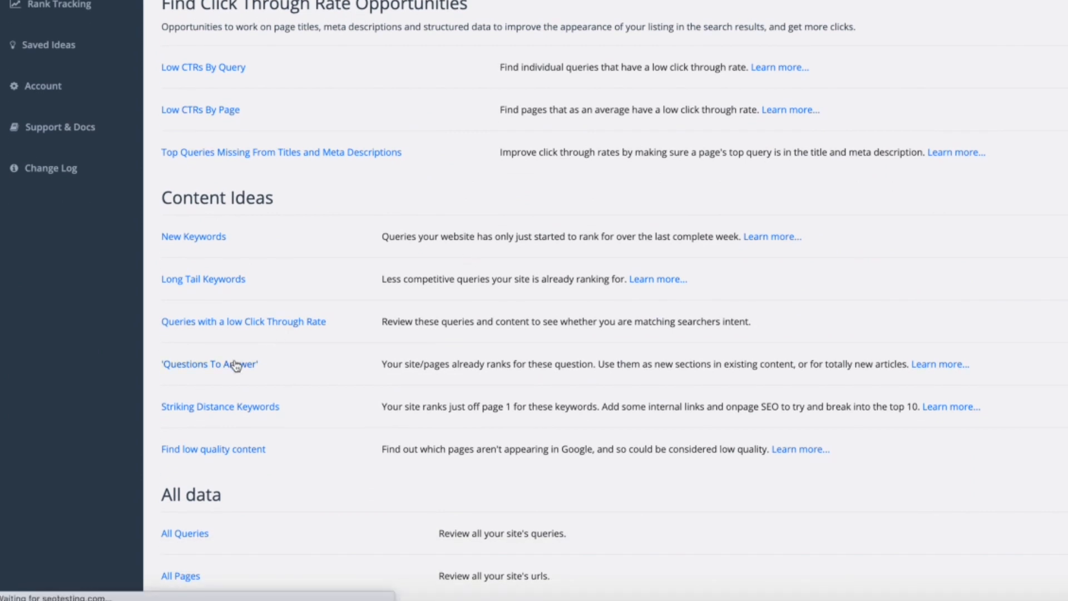
{"action": "left_click", "coordinate": [209, 364]}
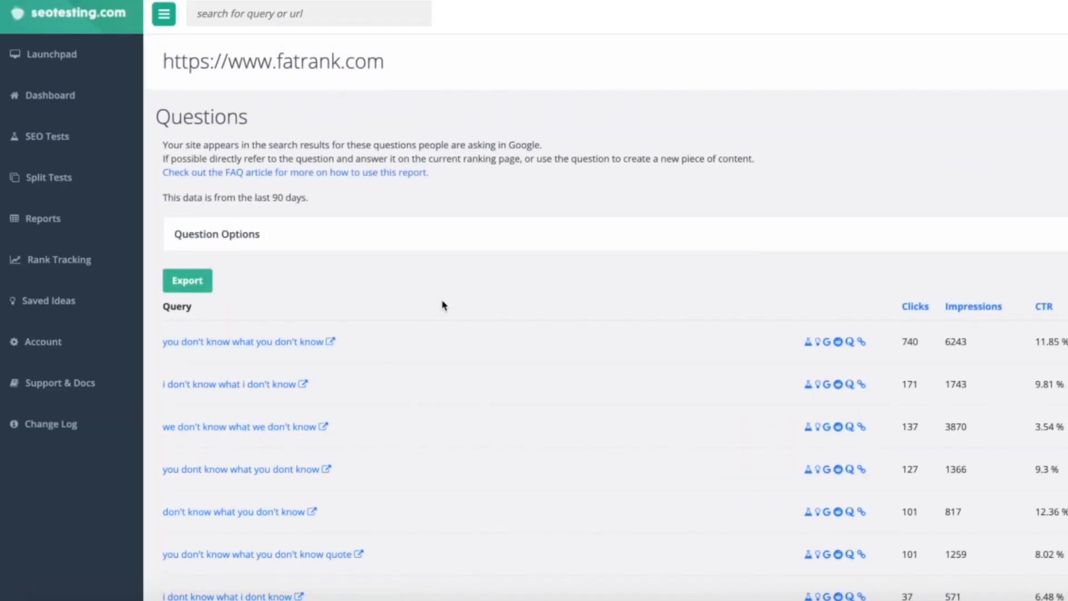
{"action": "scroll", "scroll_direction": "down", "scroll_amount": 3}
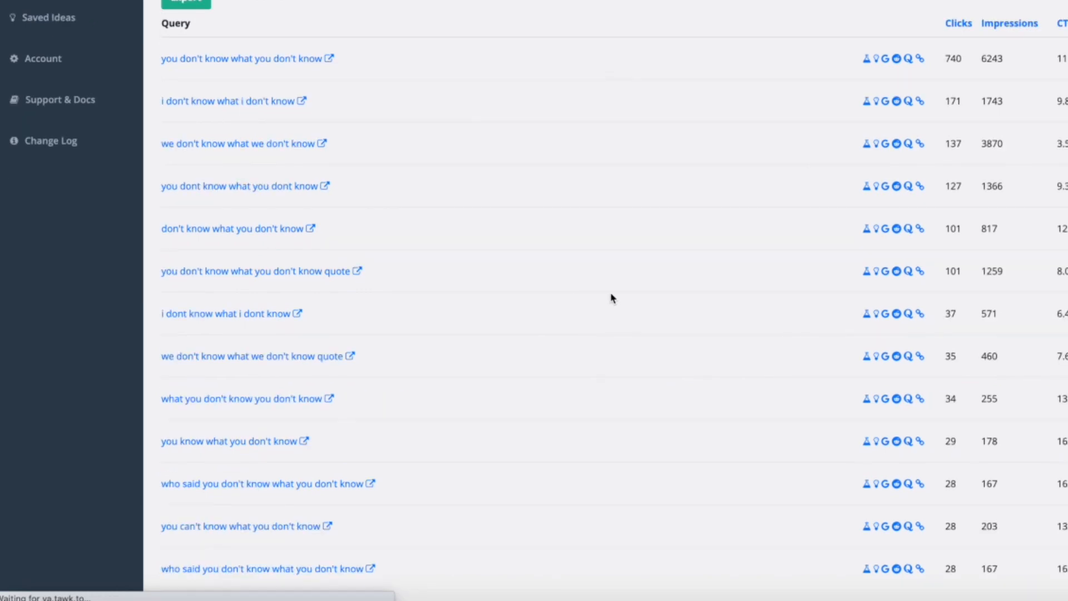
{"action": "scroll", "scroll_direction": "up", "scroll_amount": 3}
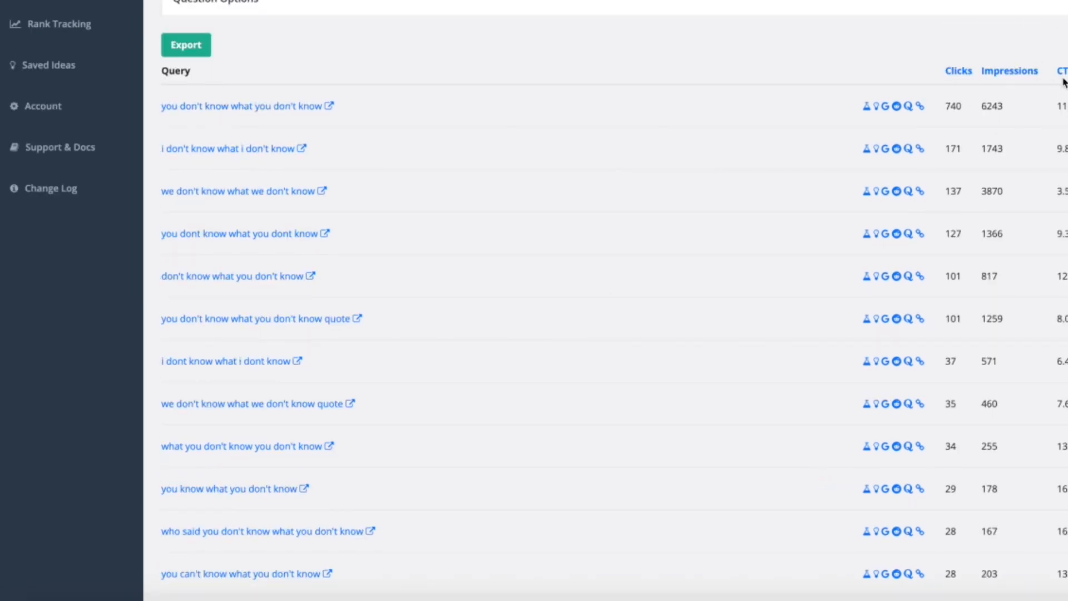
{"action": "mouse_move", "coordinate": [694, 274]}
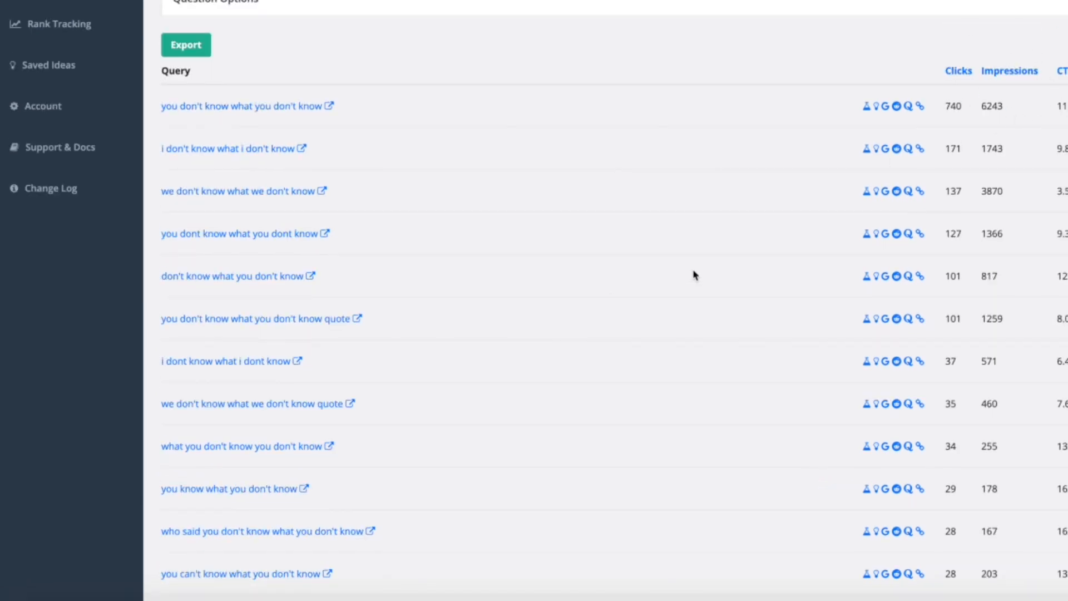
{"action": "scroll", "scroll_direction": "down", "scroll_amount": 3}
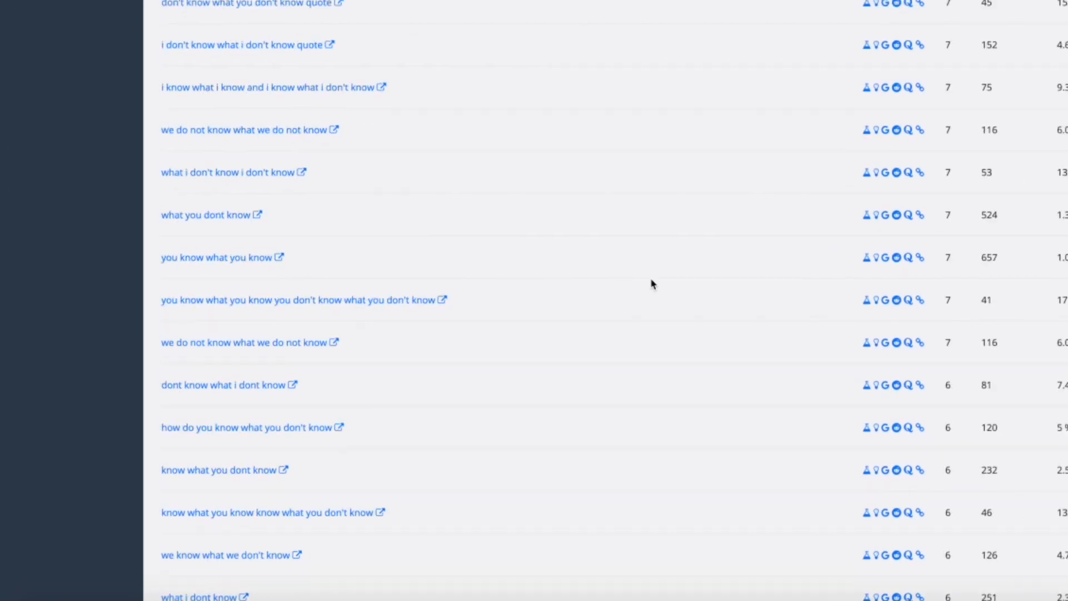
{"action": "scroll", "scroll_direction": "down", "scroll_amount": 3}
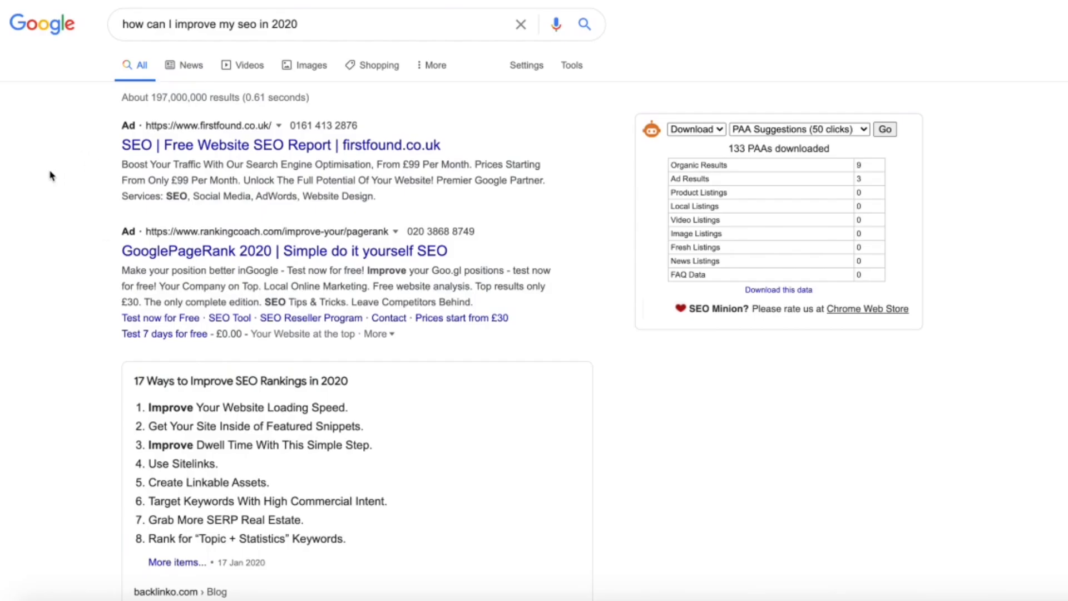
Scroll the SEO 2020 results down to the People also ask box
{"action": "scroll", "scroll_direction": "down", "scroll_amount": 3}
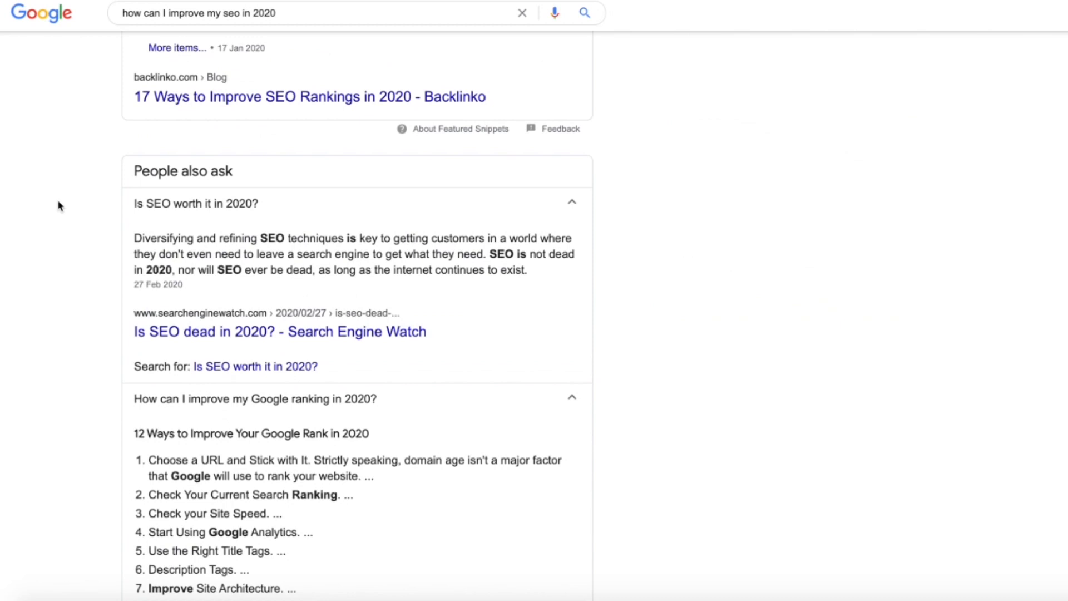
{"action": "mouse_move", "coordinate": [956, 65]}
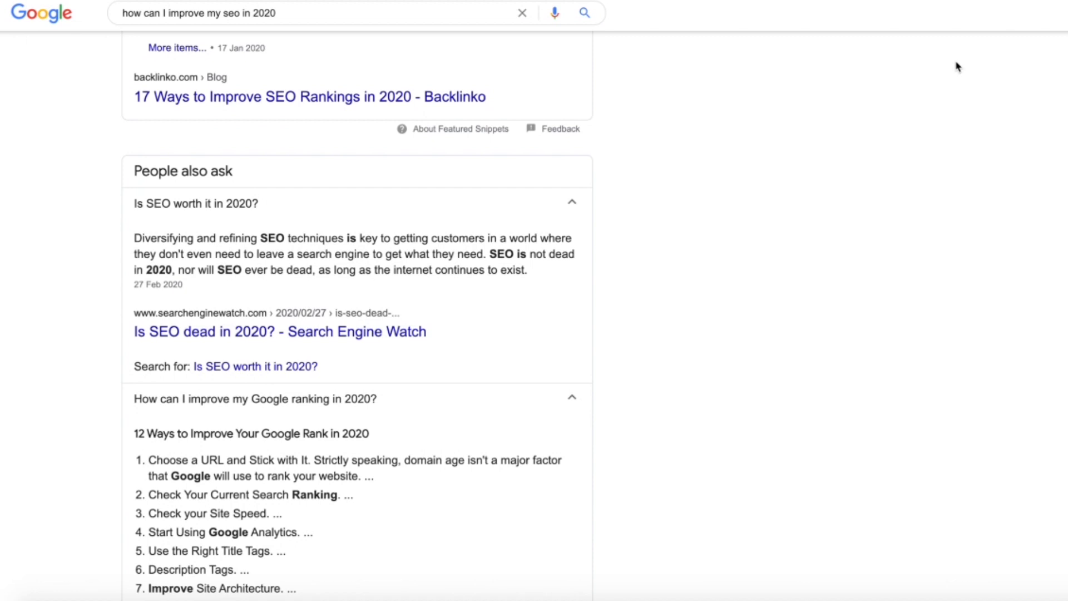